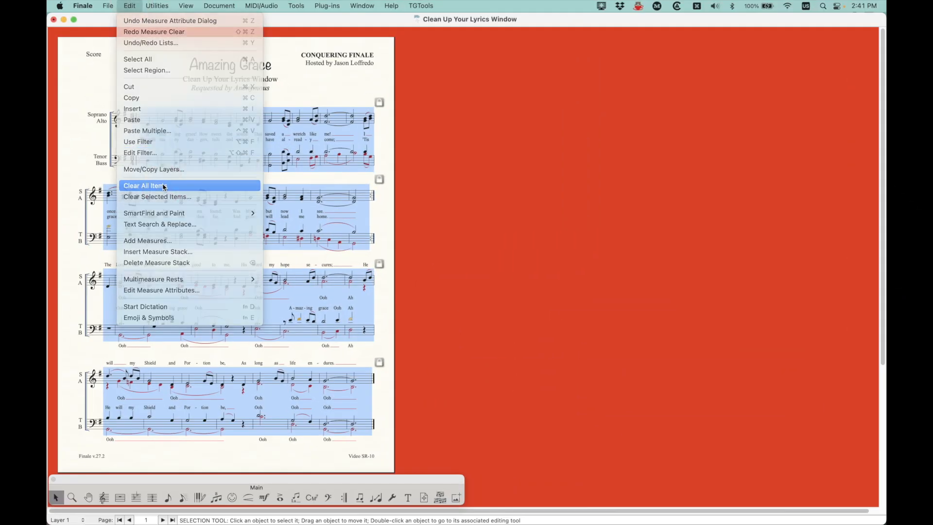
- Show the Conquering Finale home page with the Subscriber Requests link
click(144, 184)
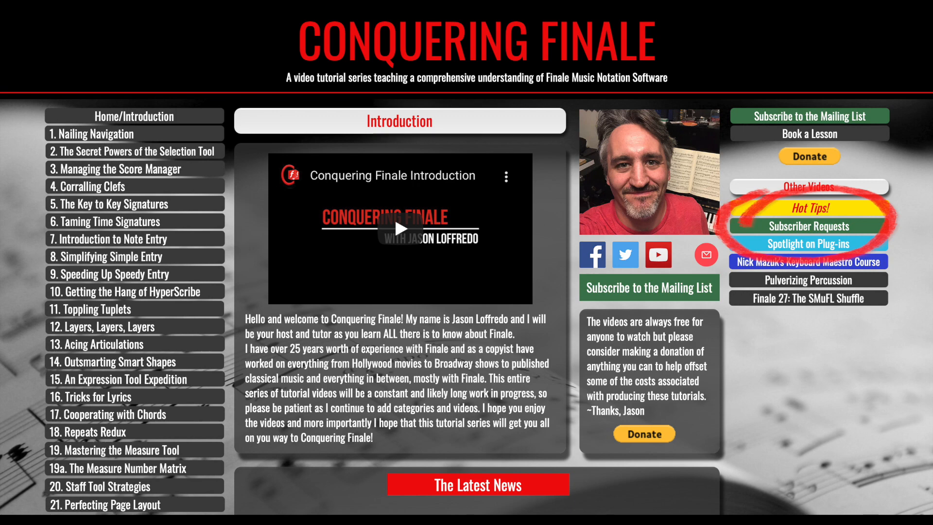
- Bring the Subscriber Request Amazing Grace choral score back into view
click(809, 225)
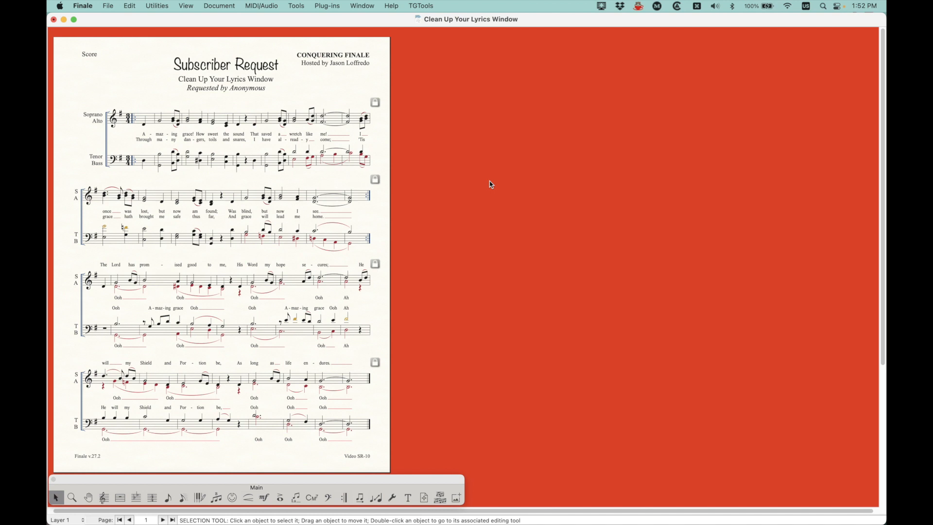
mouse_move(482, 212)
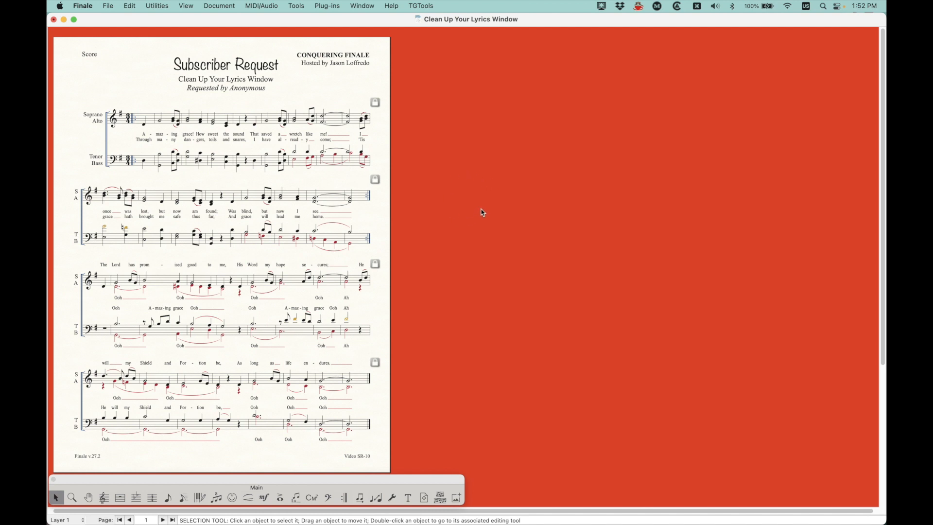
mouse_move(517, 231)
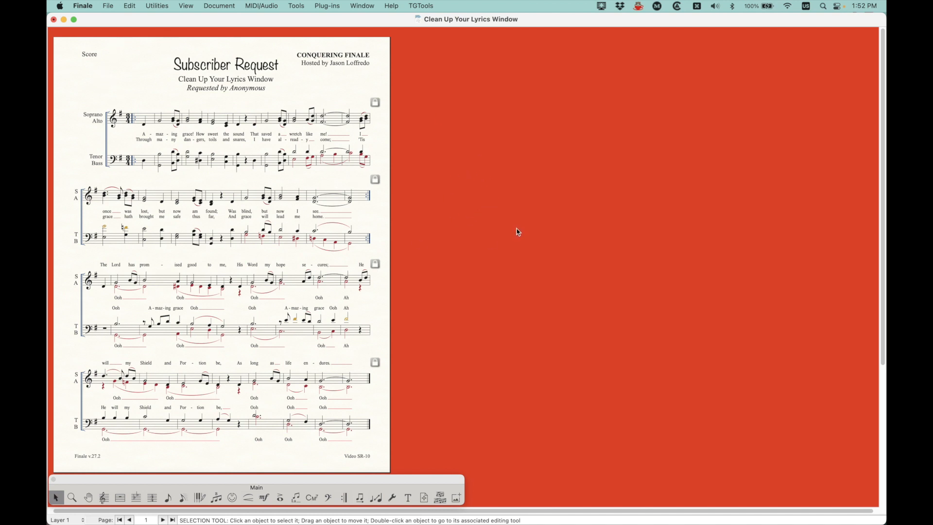
mouse_move(137, 72)
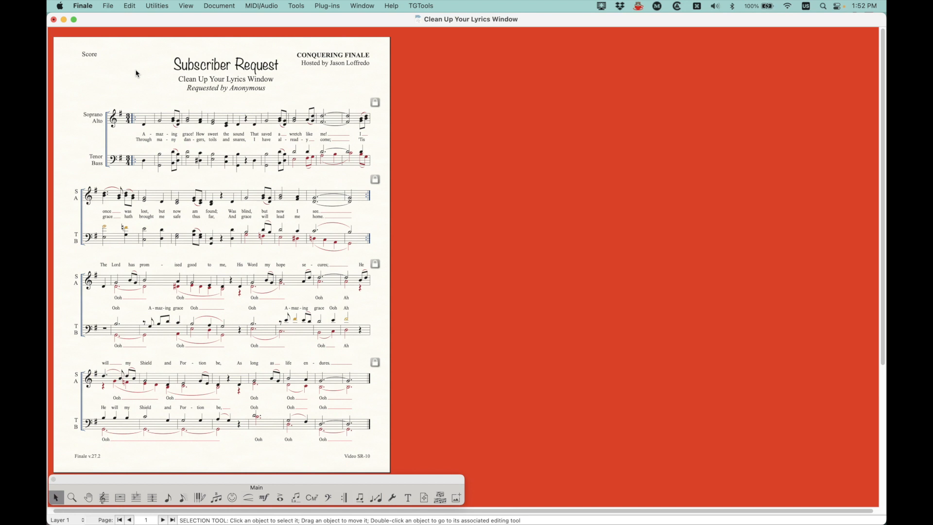
mouse_move(140, 79)
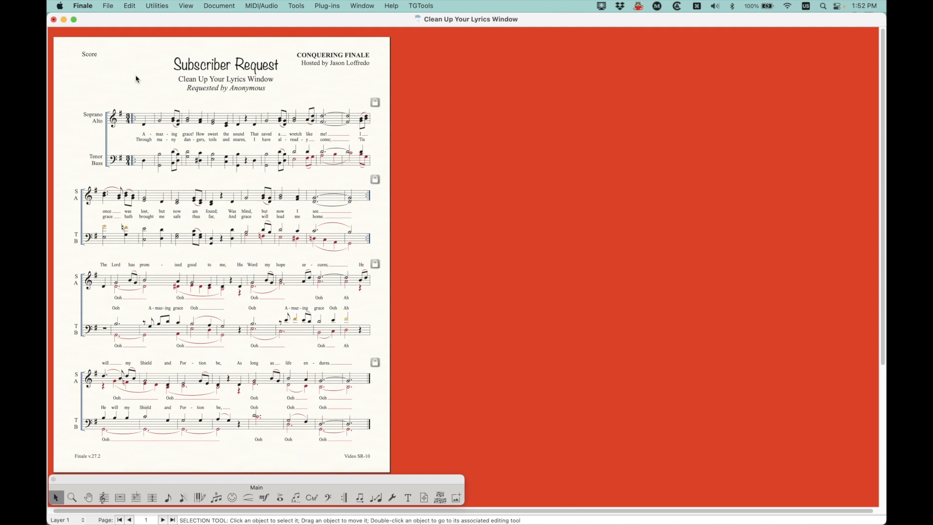
mouse_move(134, 74)
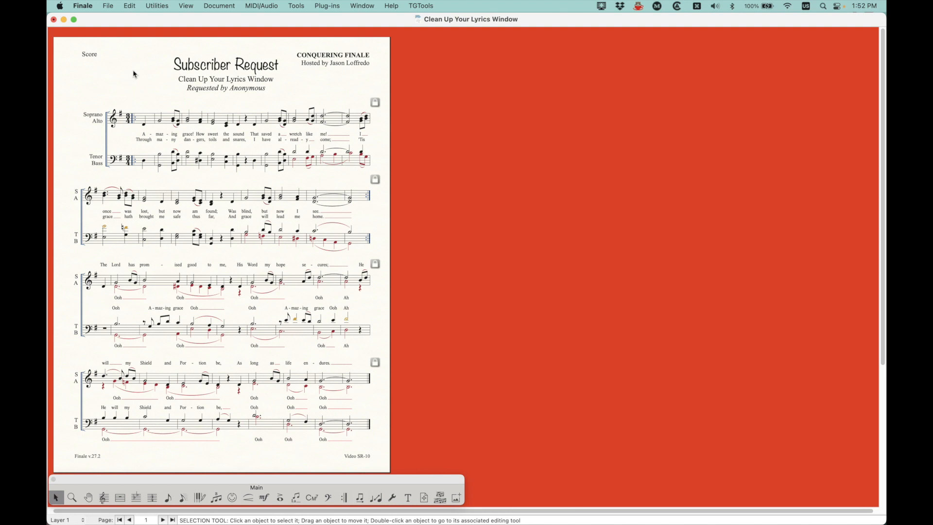
mouse_move(138, 86)
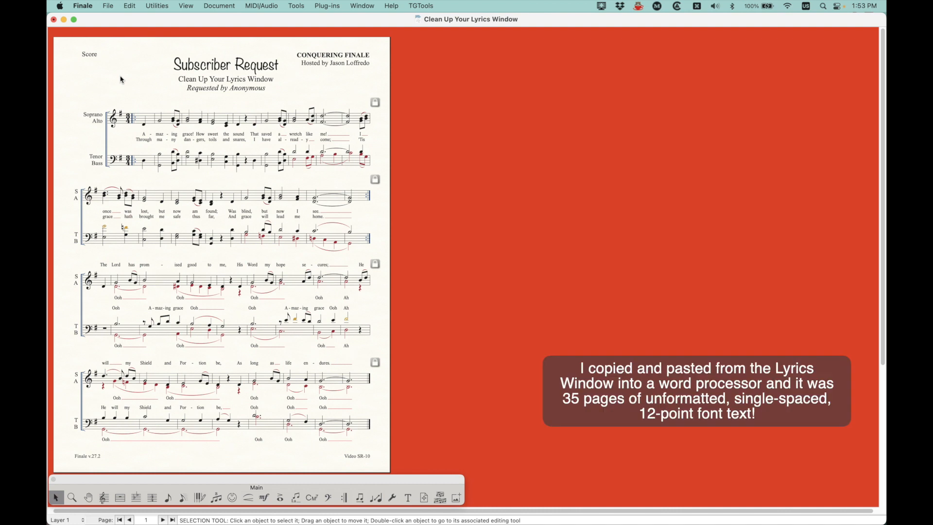
mouse_move(154, 202)
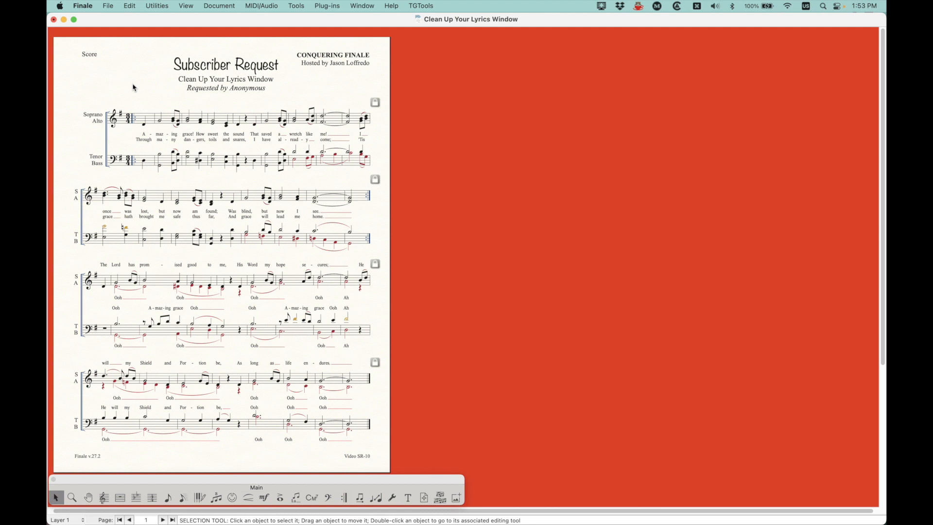
mouse_move(140, 88)
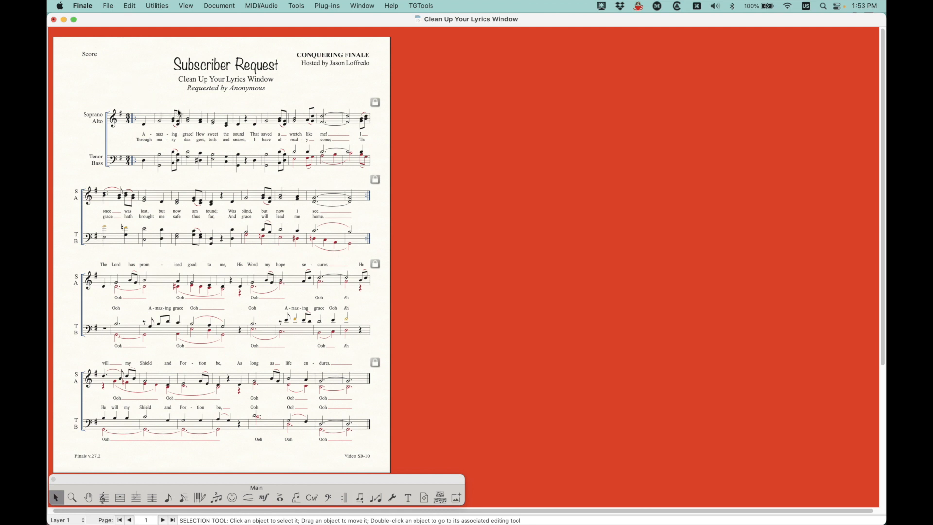
mouse_move(136, 100)
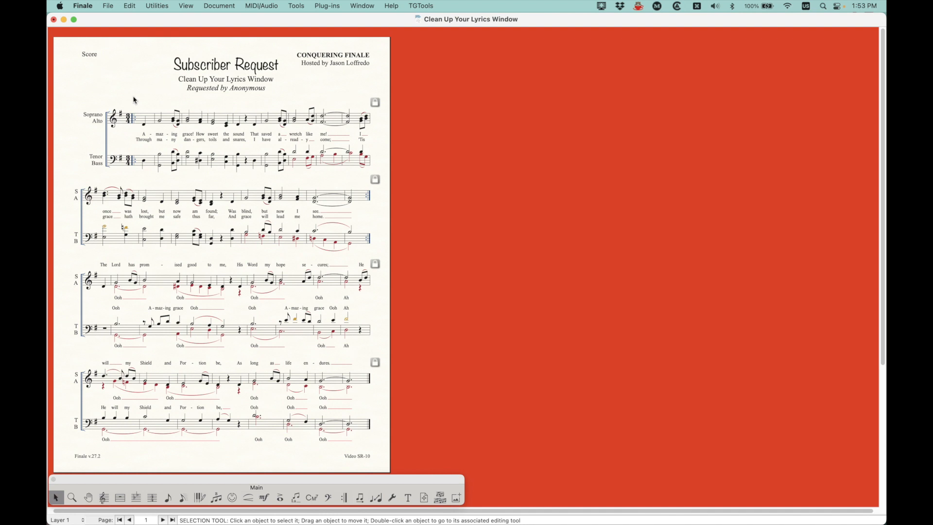
mouse_move(142, 100)
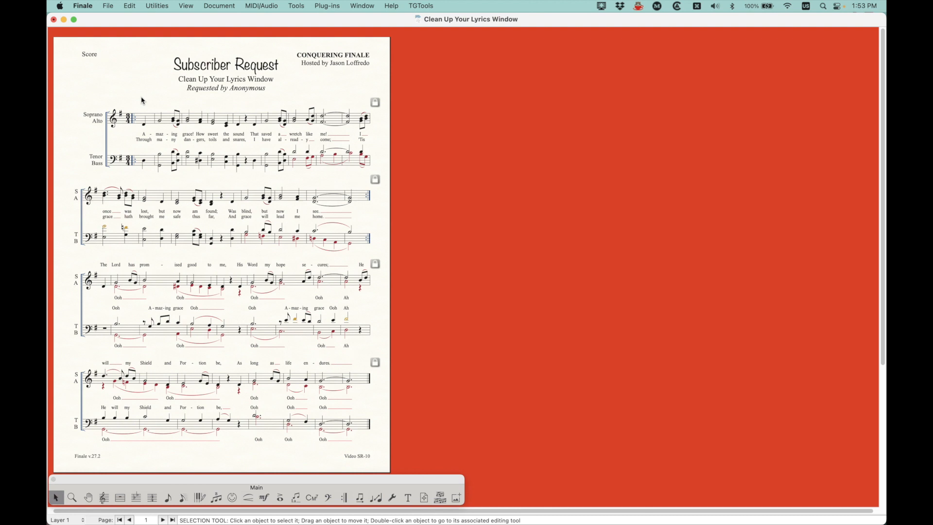
mouse_move(320, 89)
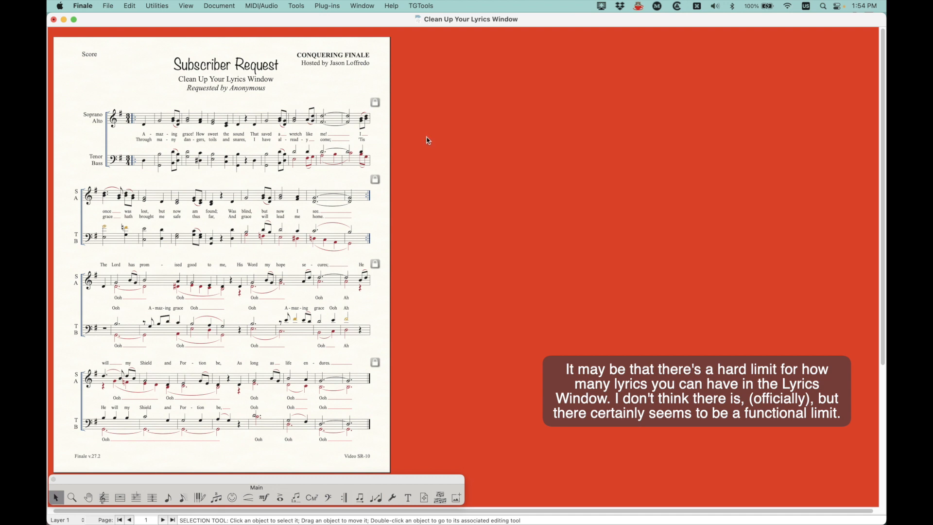
mouse_move(431, 135)
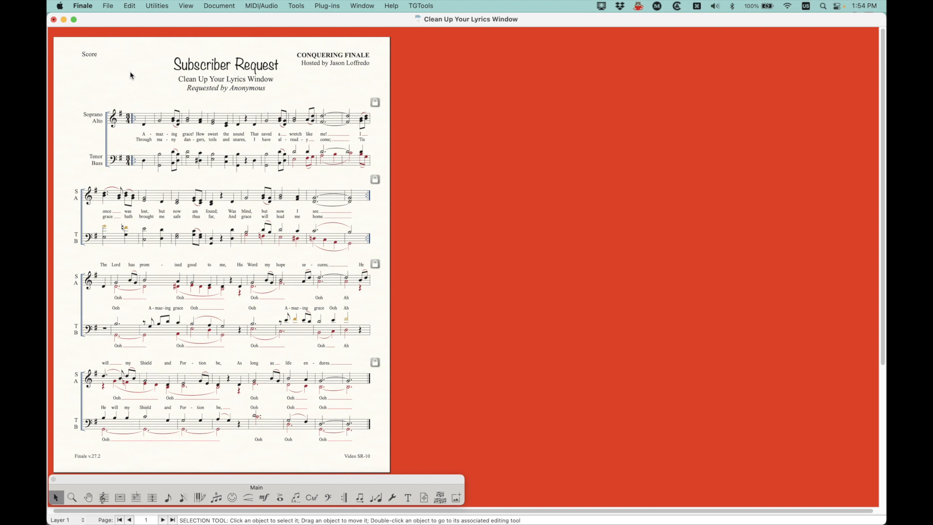
mouse_move(77, 81)
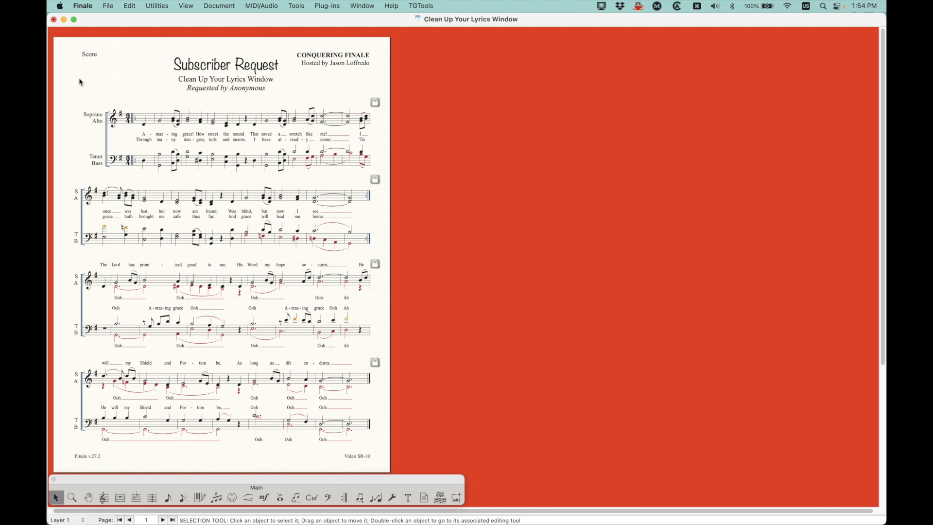
mouse_move(71, 89)
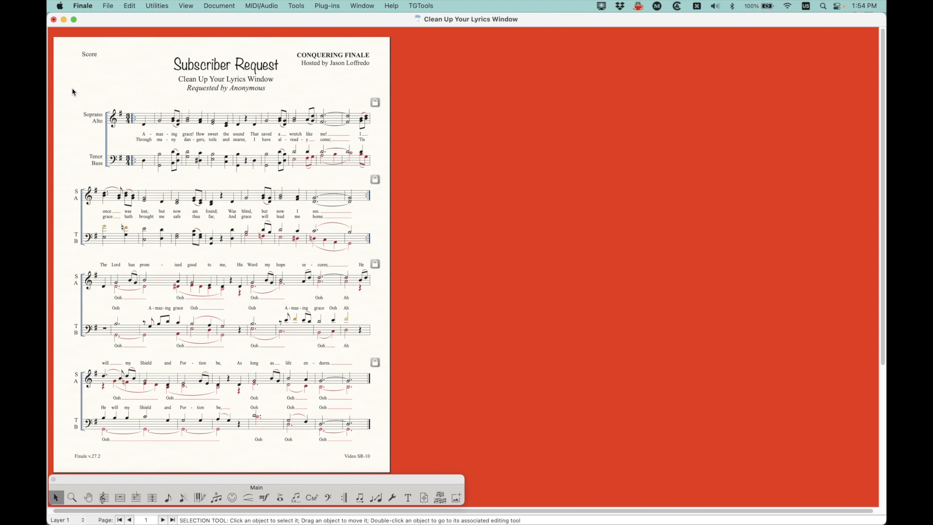
mouse_move(68, 117)
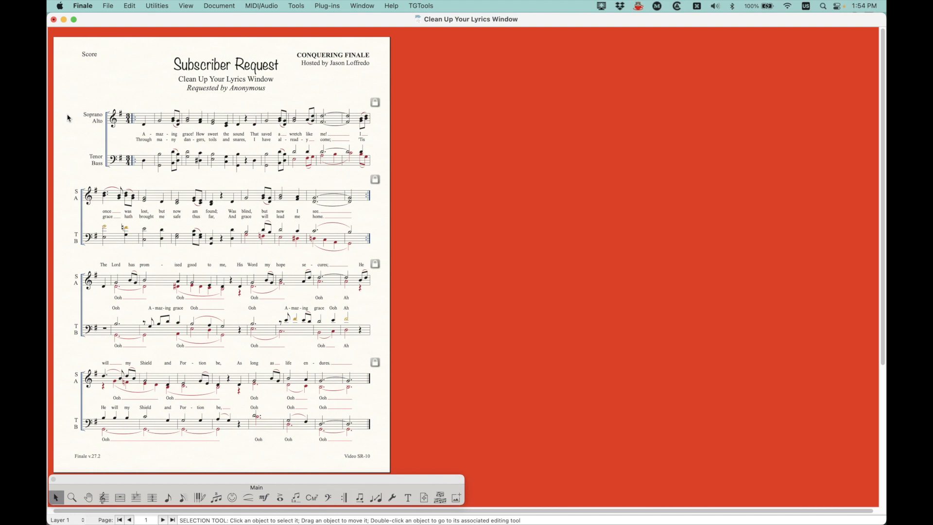
mouse_move(142, 89)
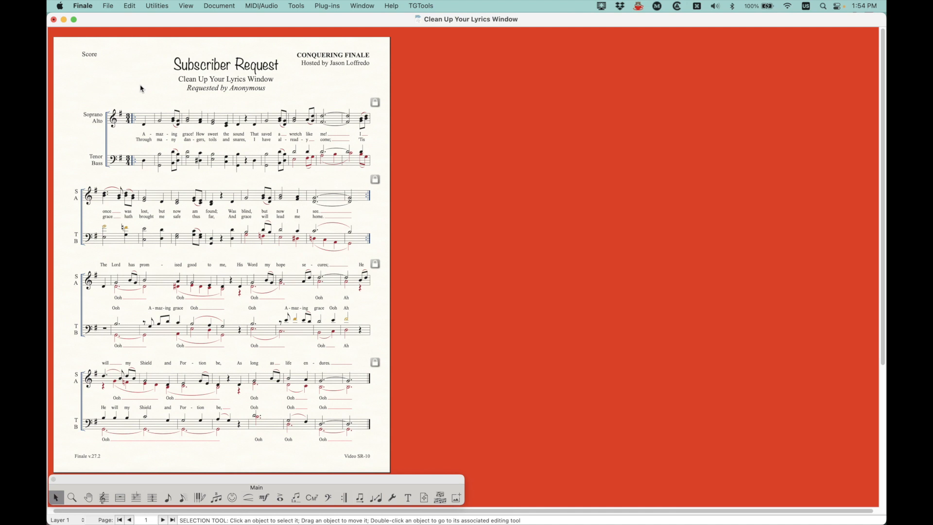
mouse_move(142, 85)
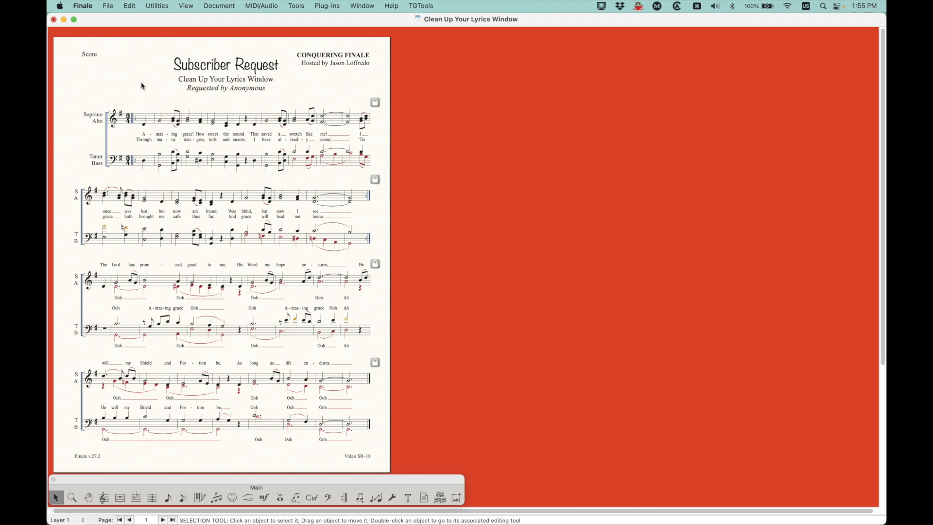
mouse_move(466, 350)
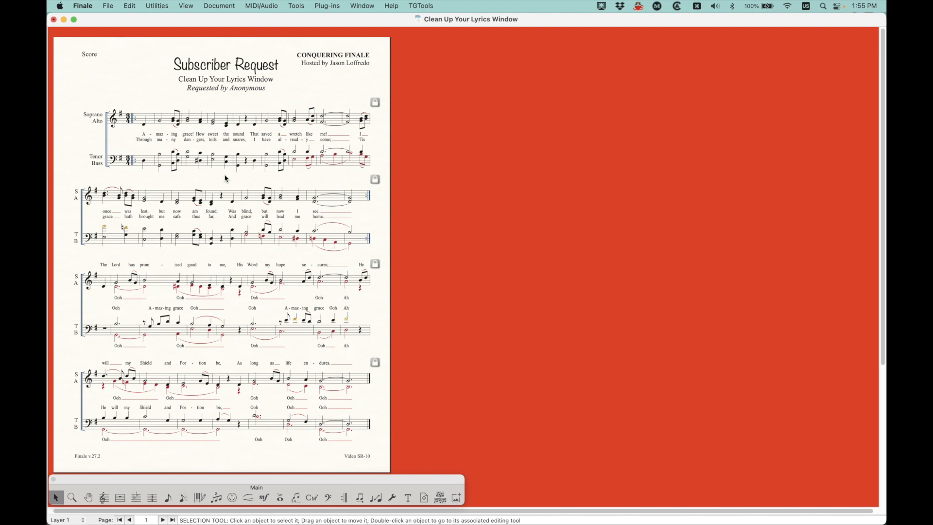
mouse_move(351, 397)
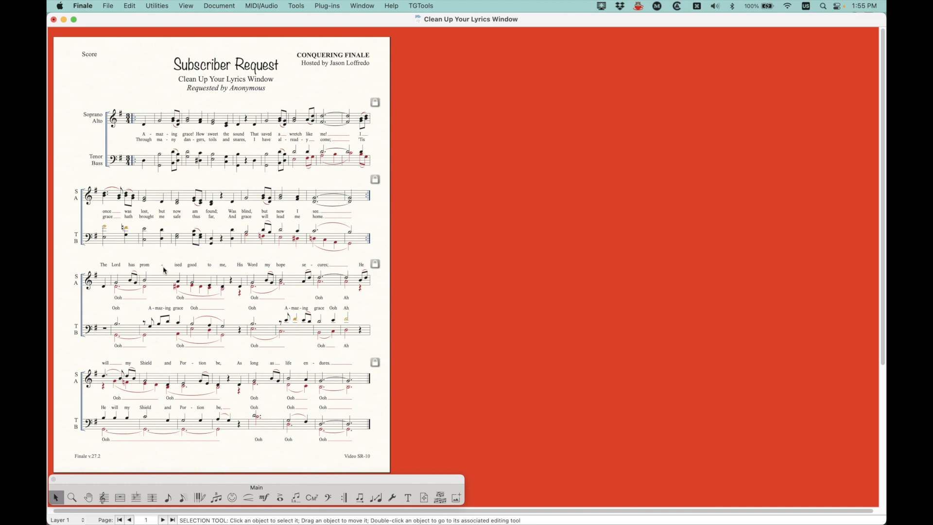
mouse_move(249, 270)
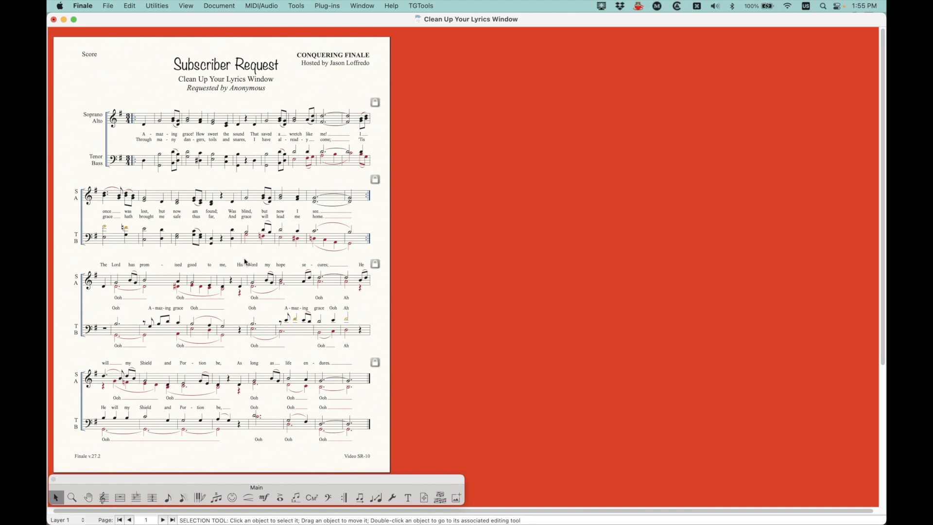
mouse_move(384, 402)
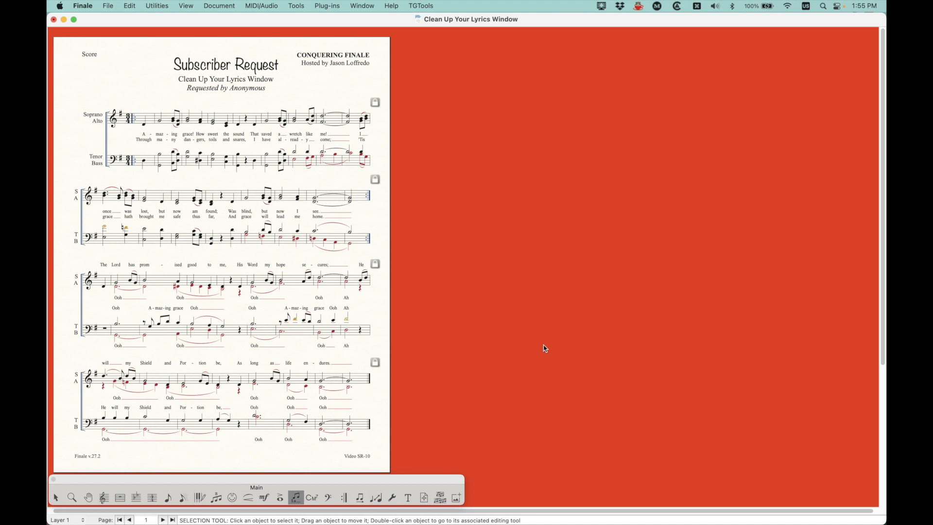
mouse_move(543, 326)
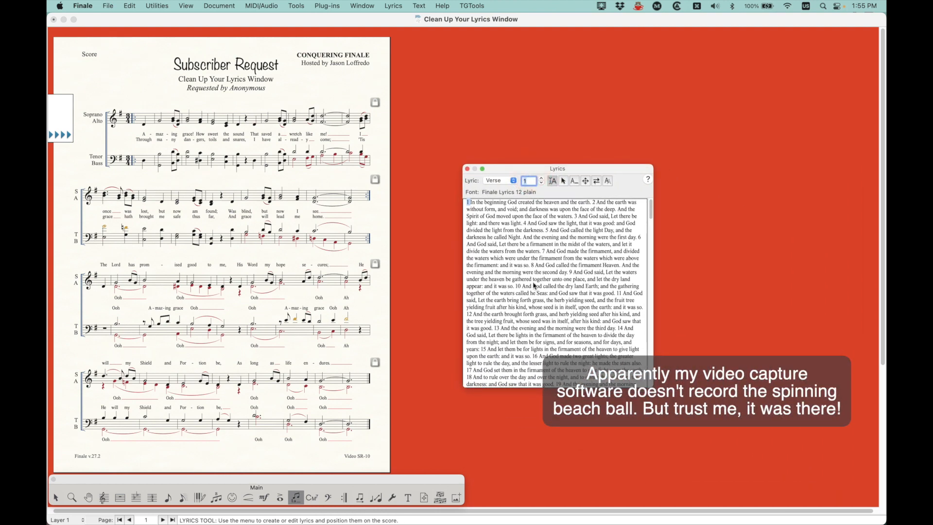
mouse_move(523, 279)
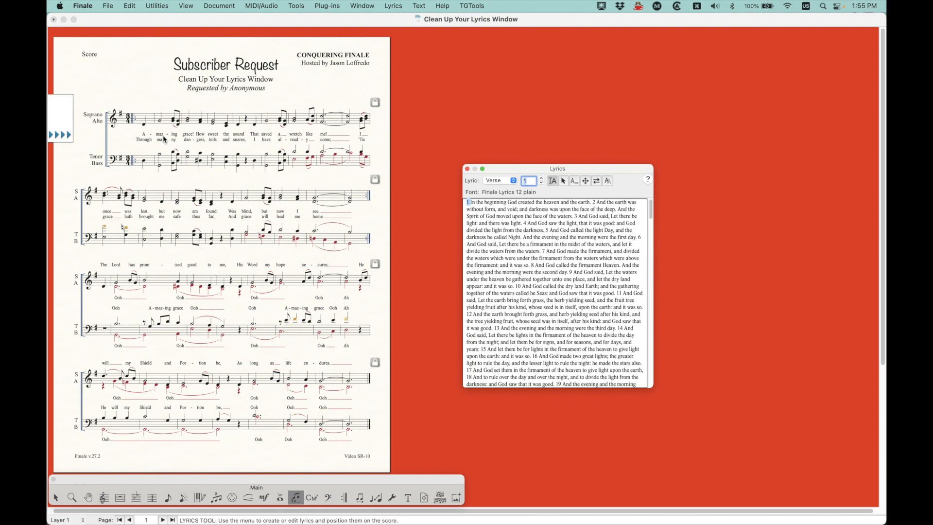
- Scroll through the verse 1 Genesis text and enlarge the Lyrics window
scroll(down, 3)
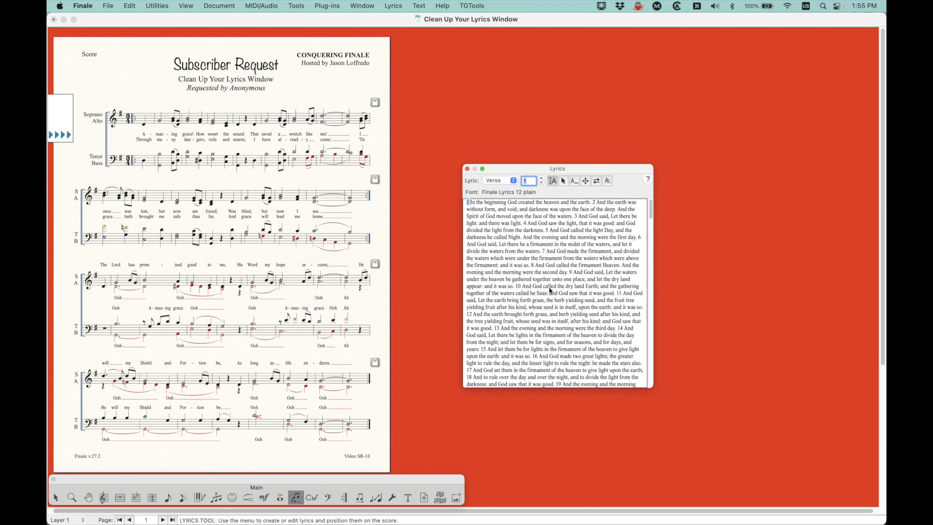
scroll(down, 3)
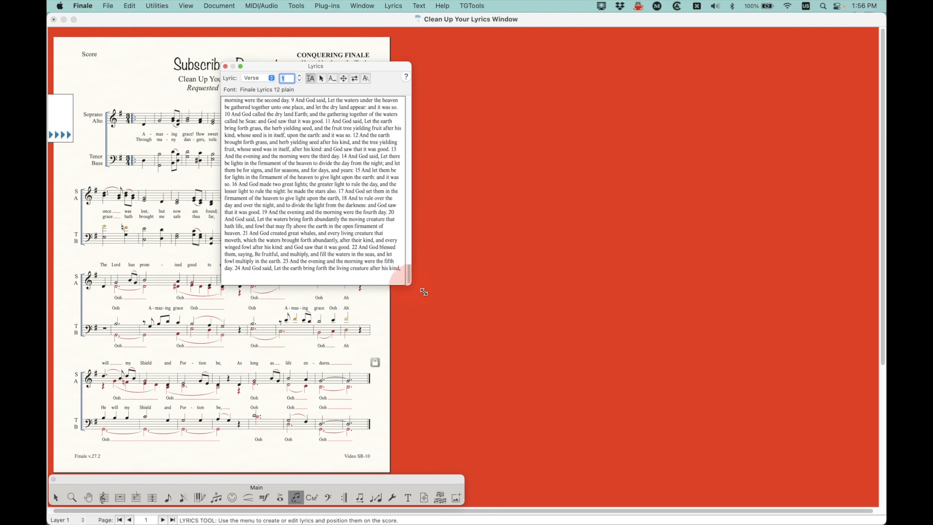
drag(410, 279, 583, 348)
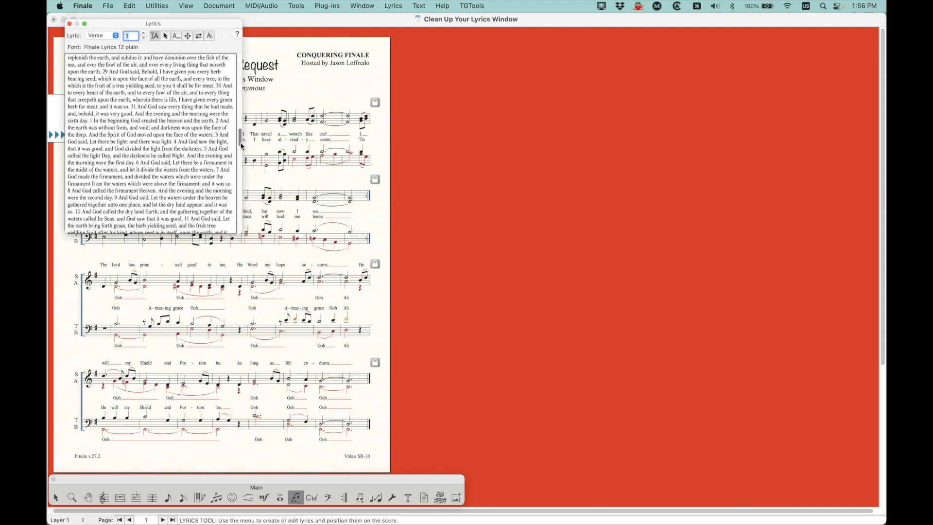
- Move the Lyrics window aside and switch it to show Verse 2's stored text
drag(153, 24, 696, 239)
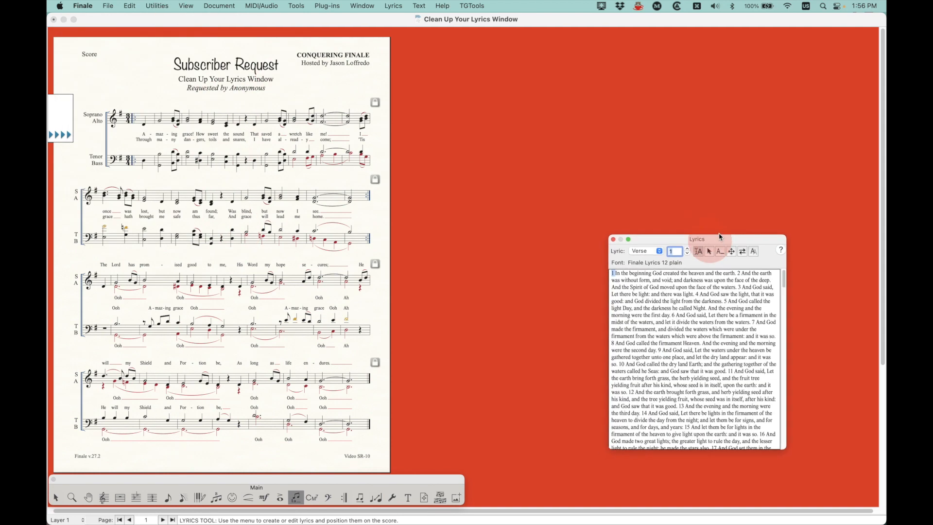
drag(698, 240, 735, 251)
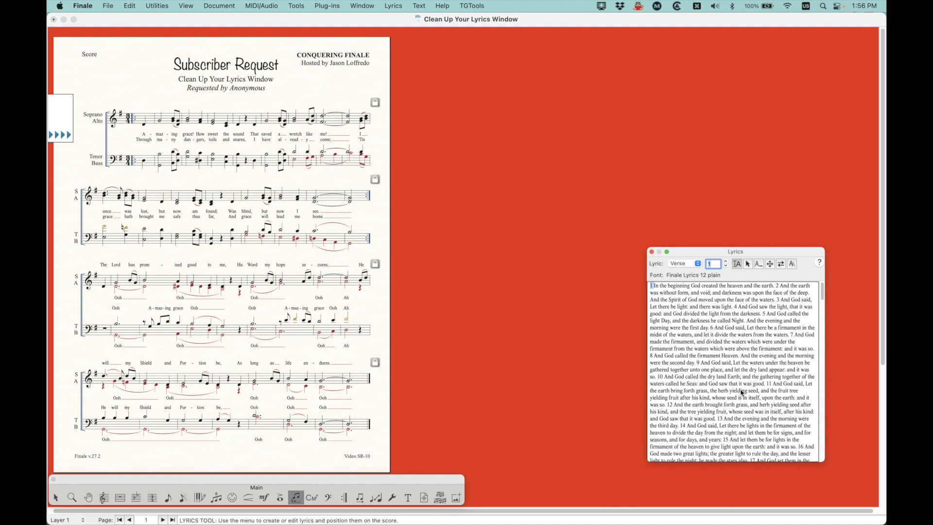
mouse_move(731, 264)
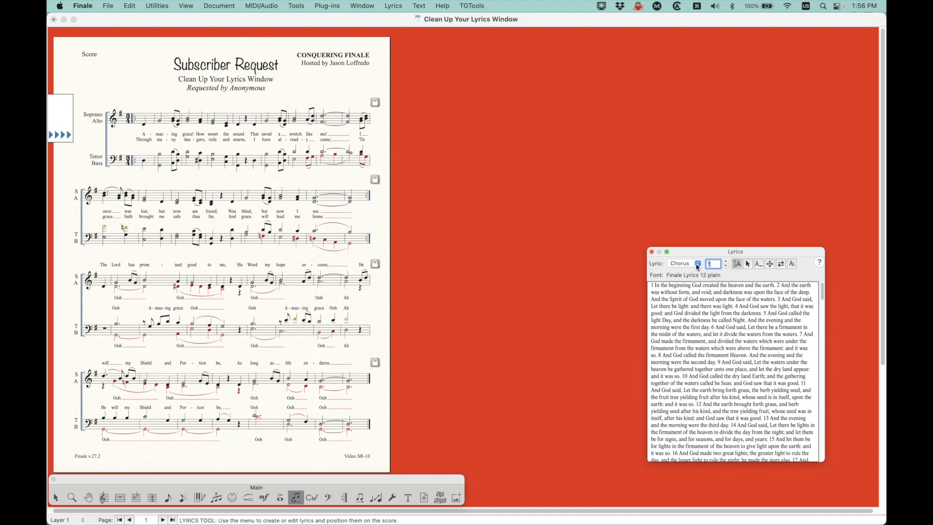
click(698, 262)
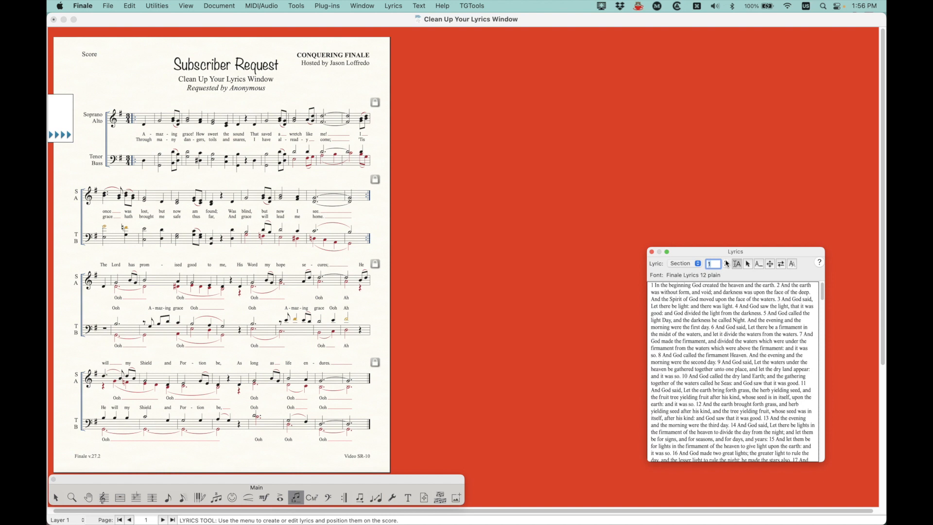
click(680, 263)
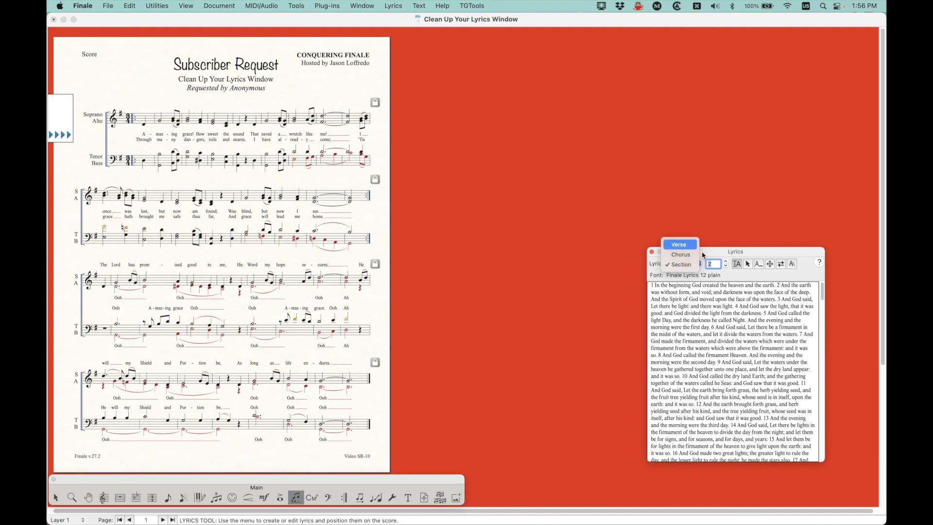
click(679, 245)
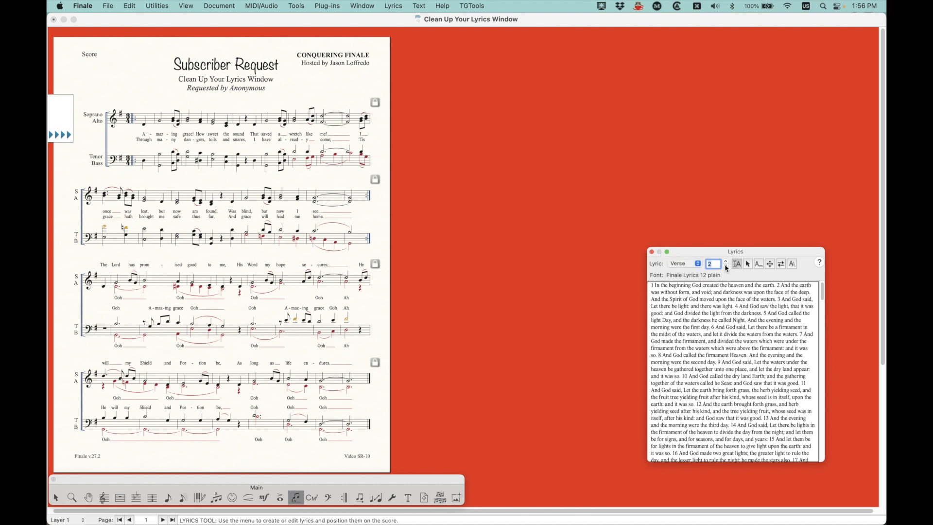
drag(736, 251, 767, 275)
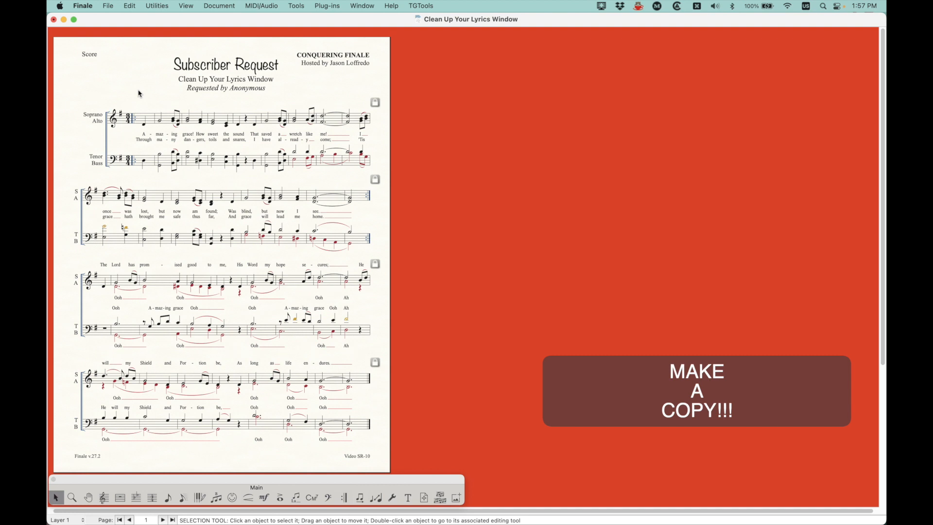
mouse_move(150, 94)
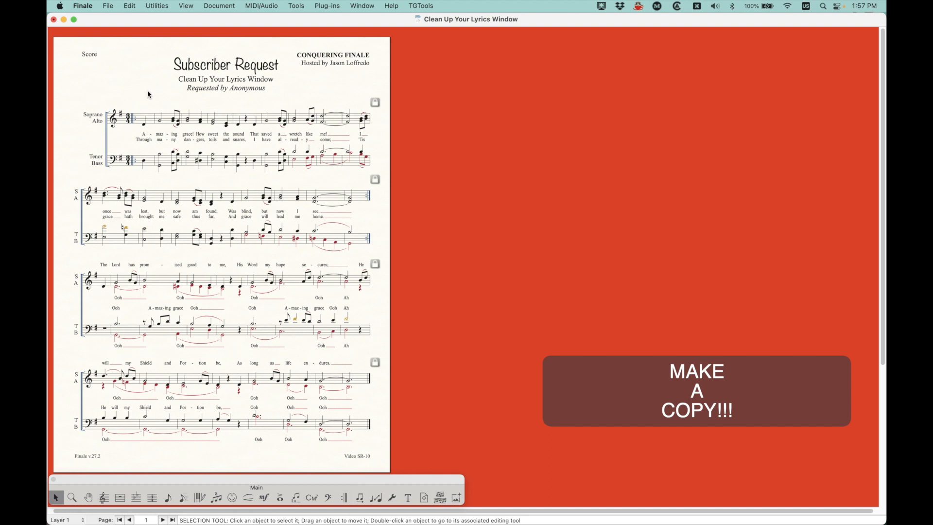
mouse_move(148, 91)
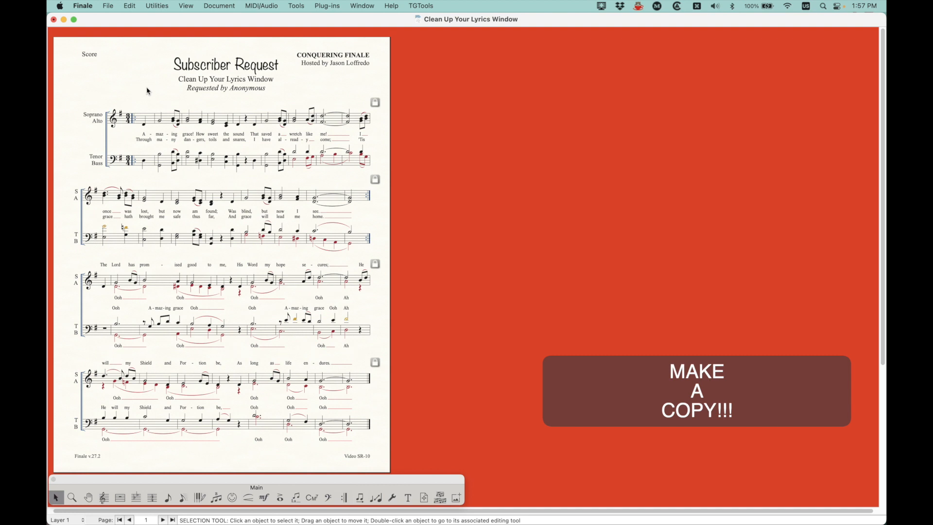
mouse_move(151, 83)
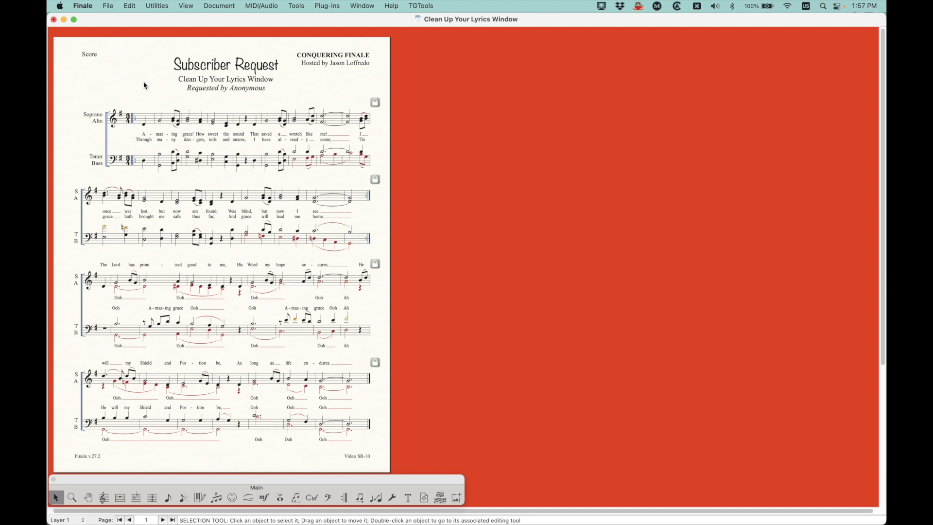
- Bring up the Edit menu over the score
click(129, 6)
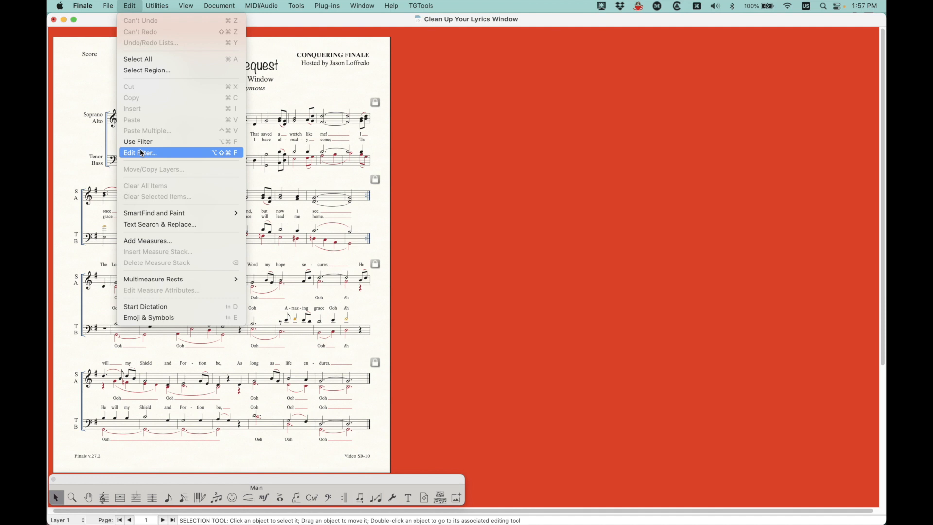
- Keep all items in the Edit Filter, then select and copy the whole score
click(140, 153)
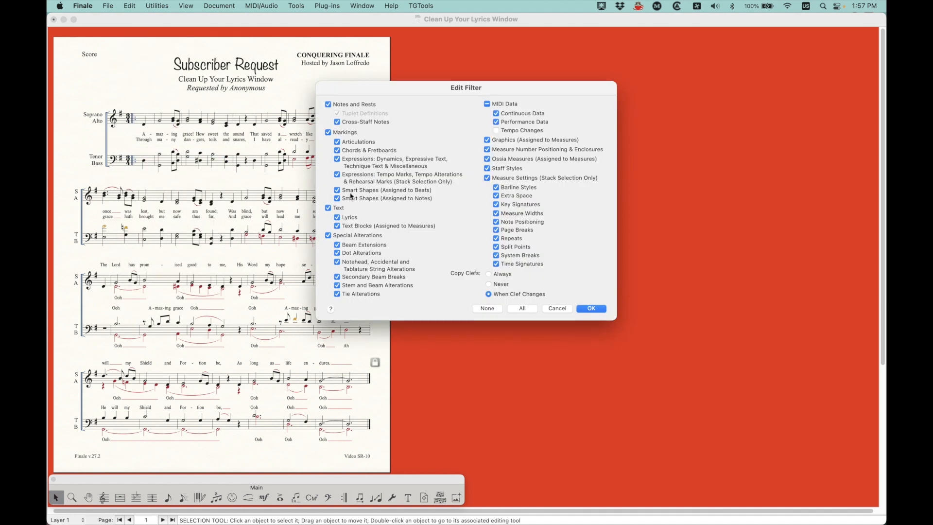
click(488, 309)
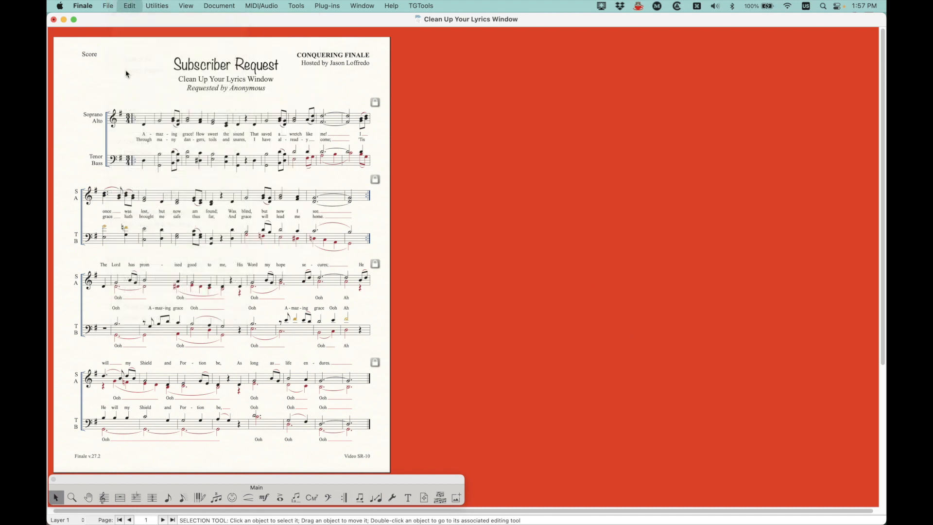
key(cmd+a)
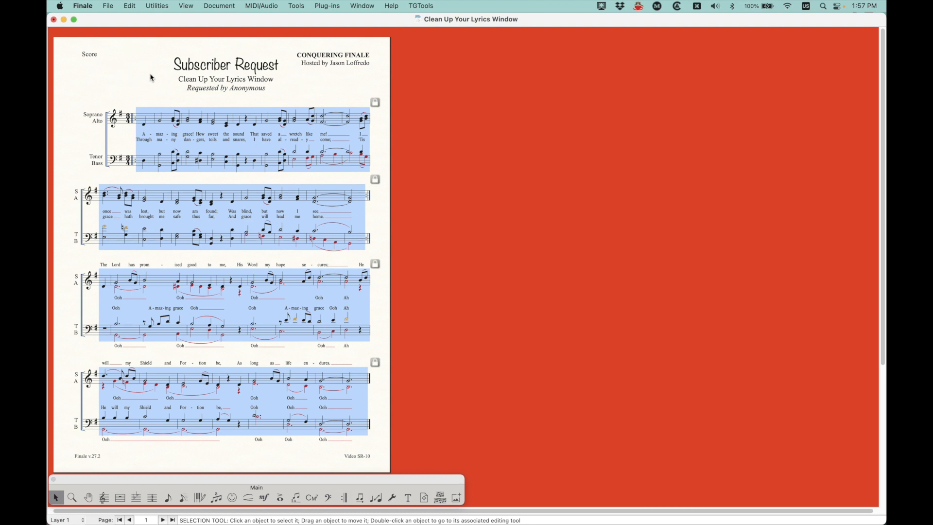
mouse_move(145, 58)
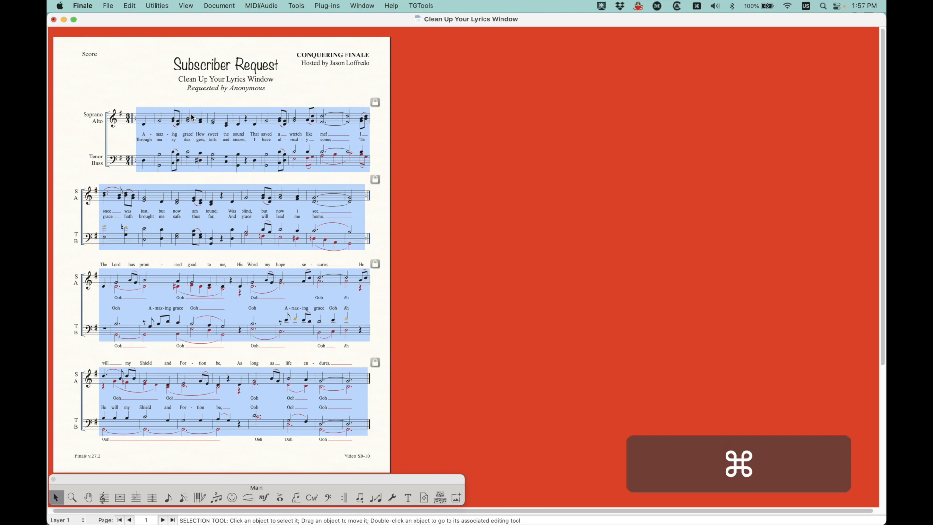
key(cmd+c)
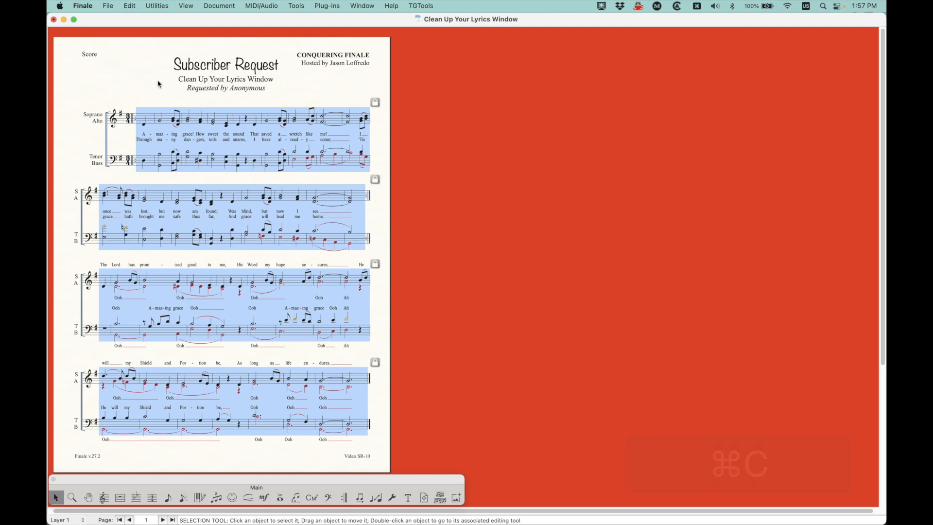
- Clear only Lyrics from the selected score via Clear Selected Items
click(128, 6)
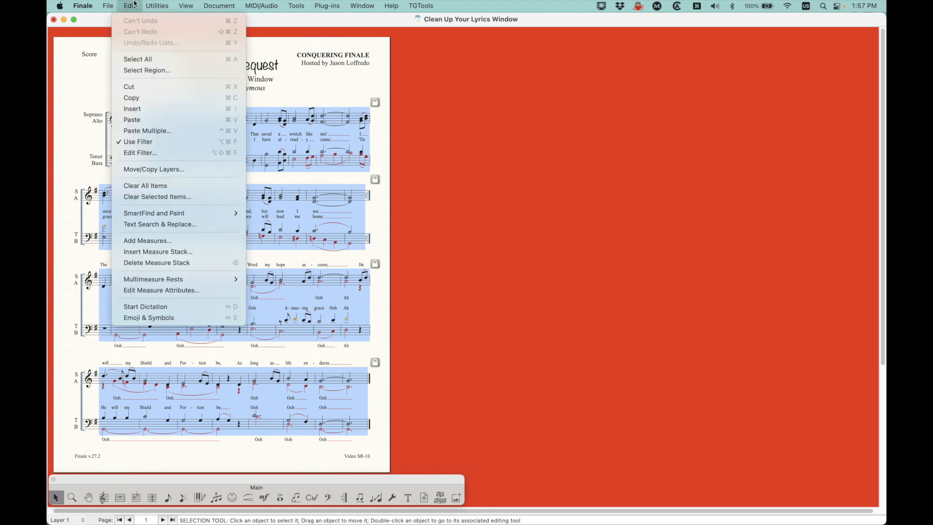
mouse_move(140, 152)
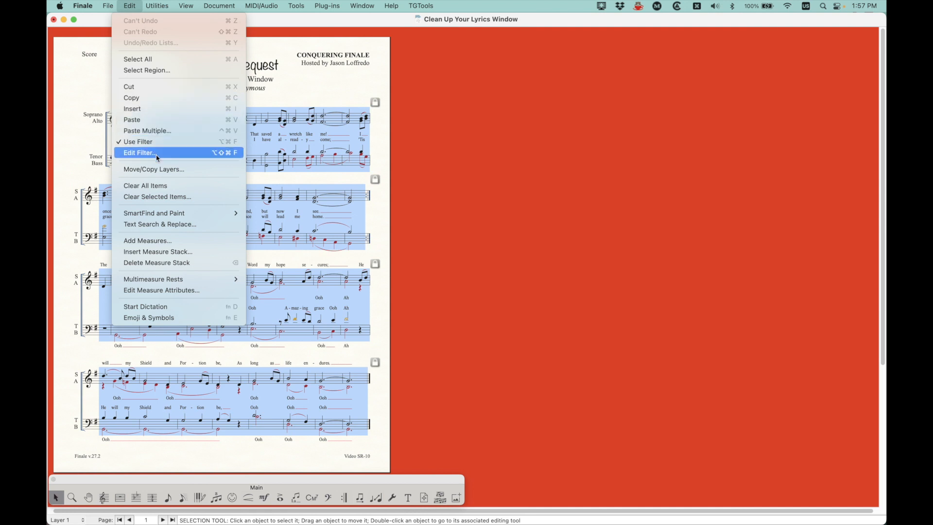
click(157, 196)
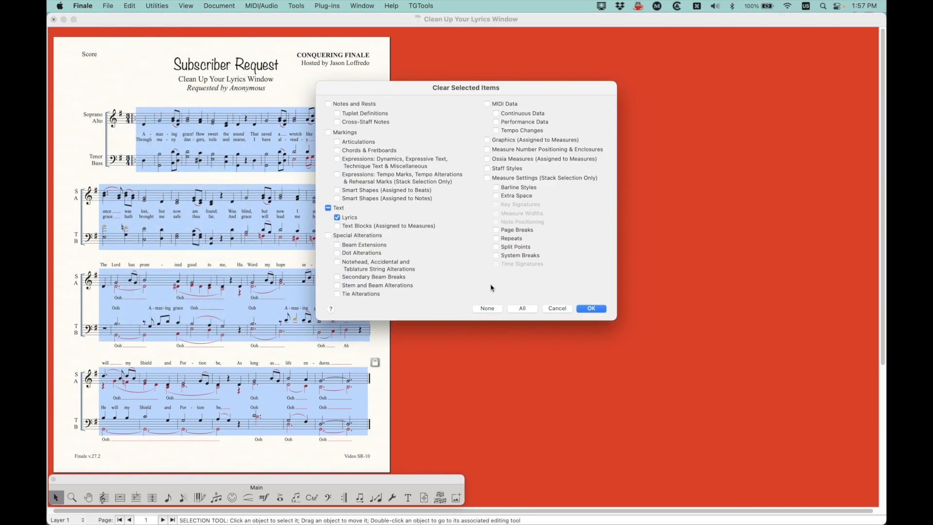
click(522, 308)
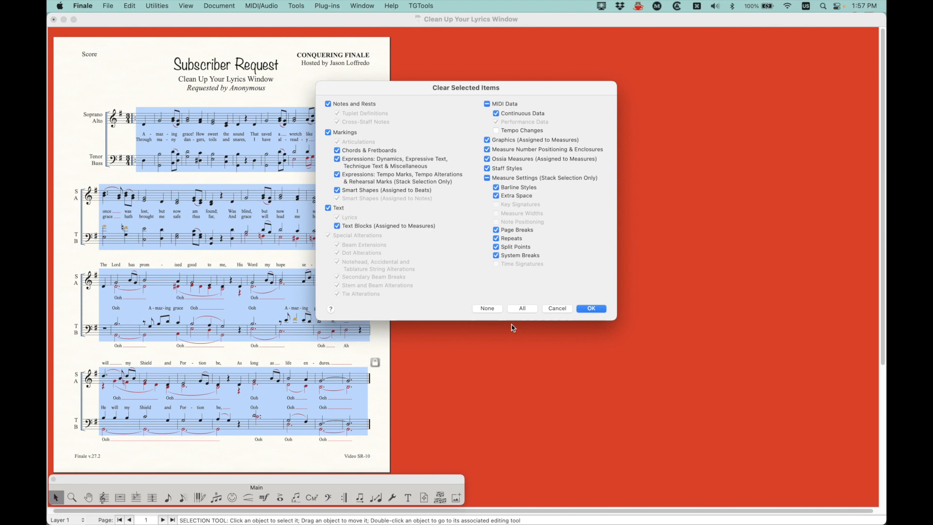
click(487, 308)
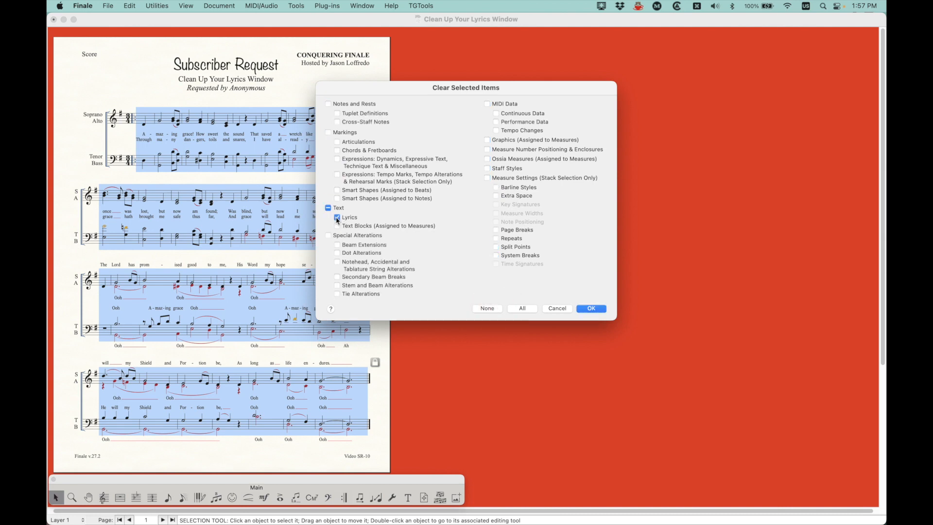
click(592, 308)
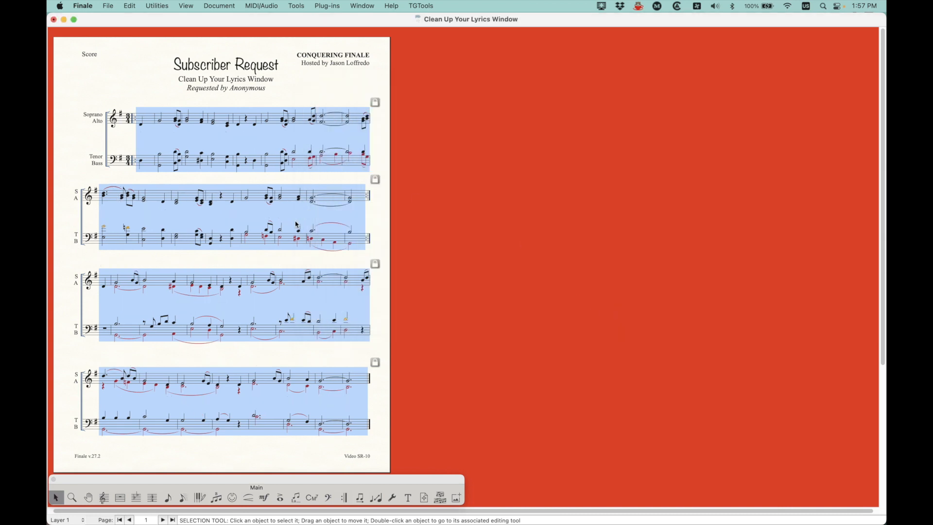
mouse_move(267, 105)
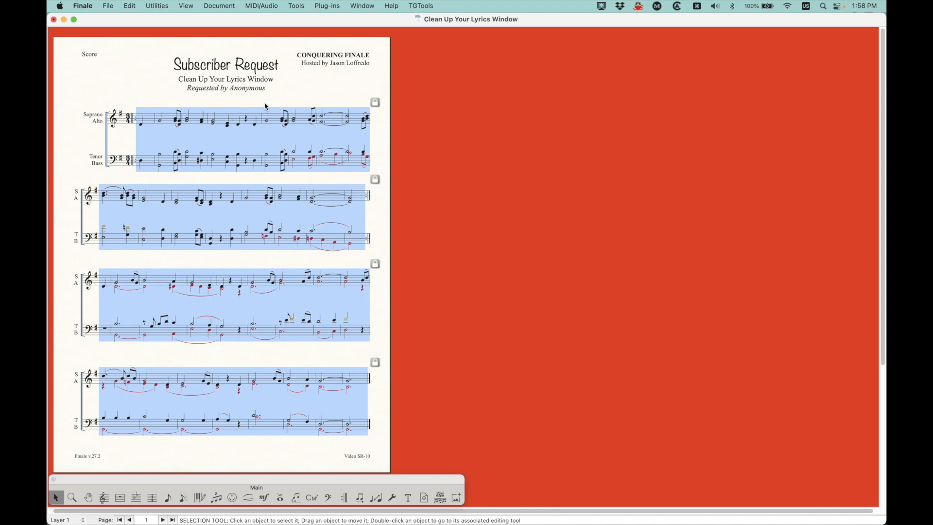
mouse_move(236, 150)
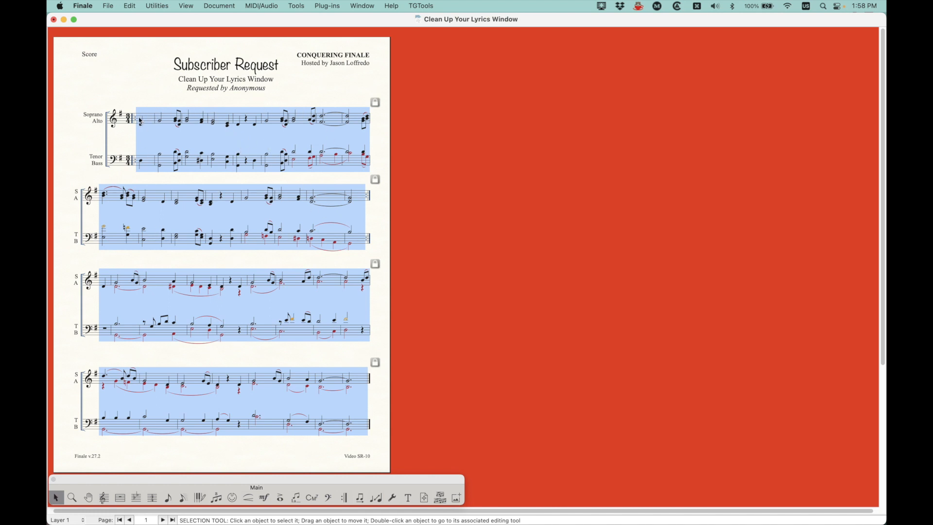
mouse_move(229, 143)
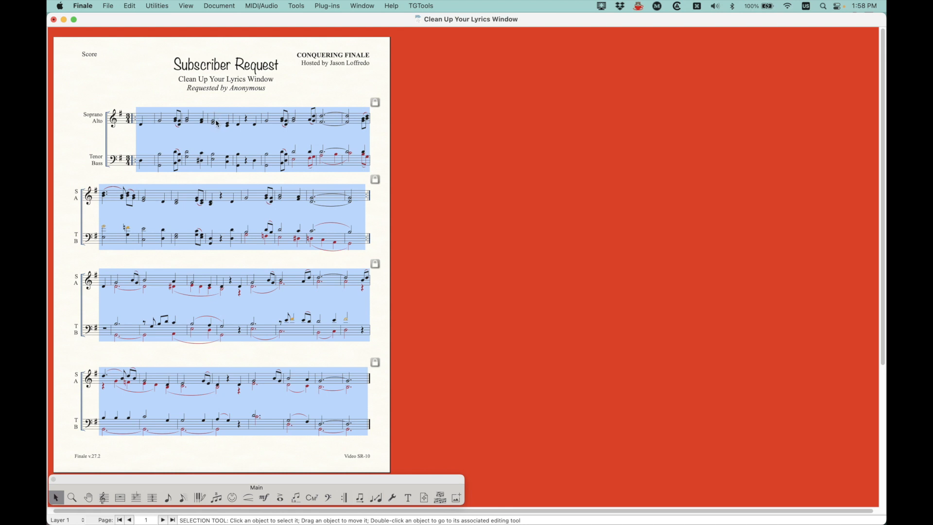
mouse_move(291, 299)
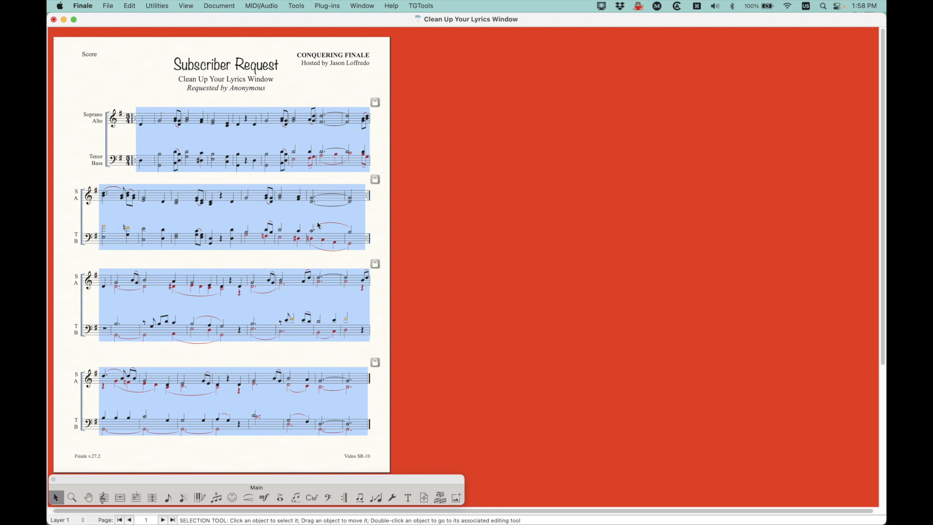
mouse_move(314, 220)
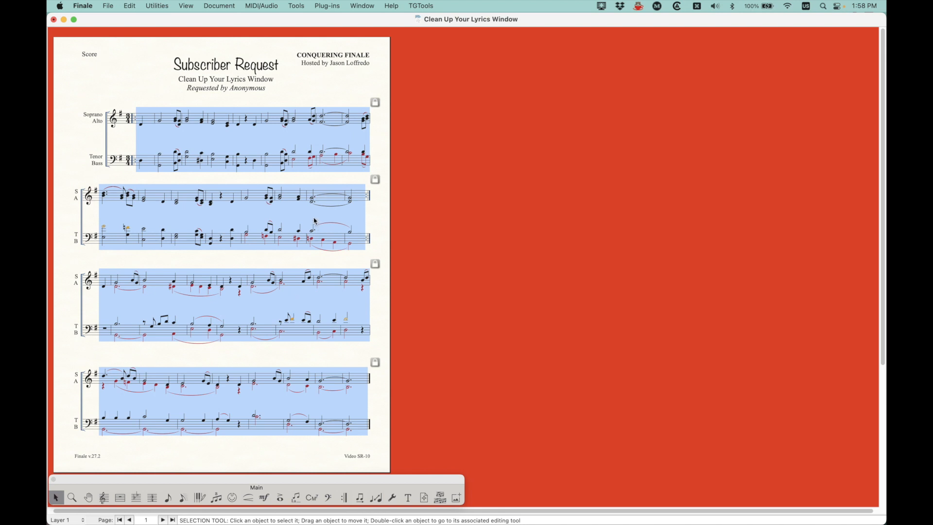
mouse_move(142, 121)
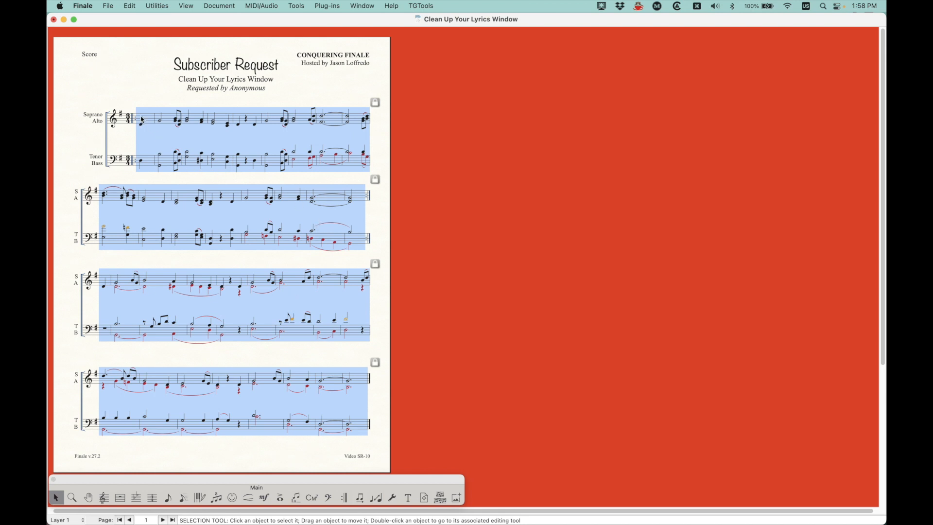
mouse_move(234, 138)
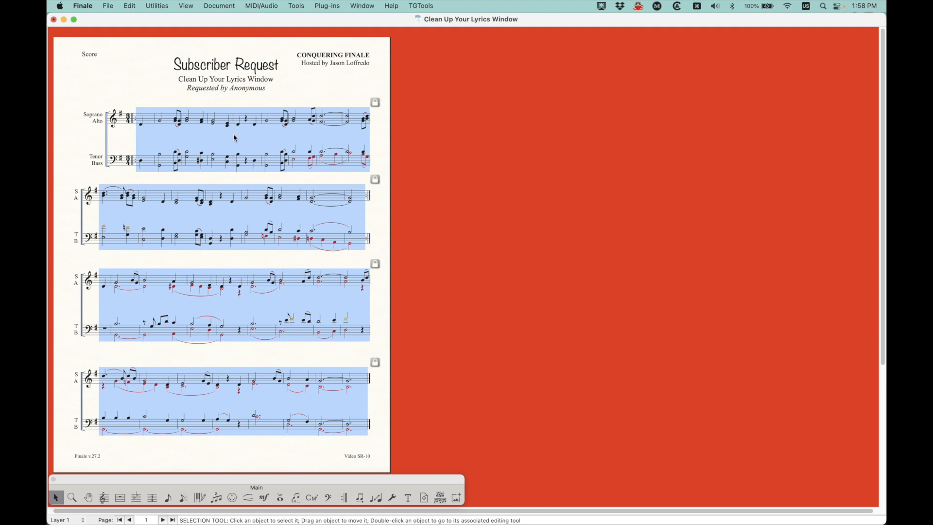
mouse_move(333, 360)
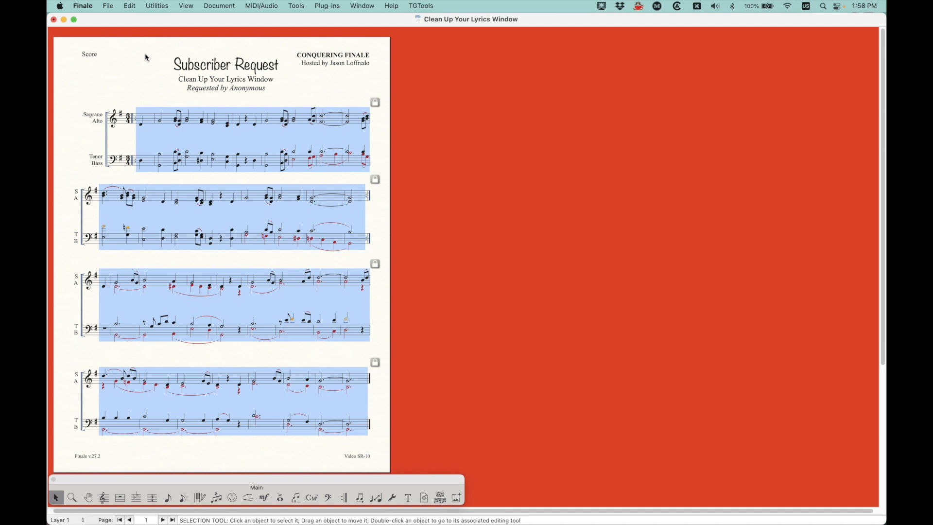
mouse_move(315, 316)
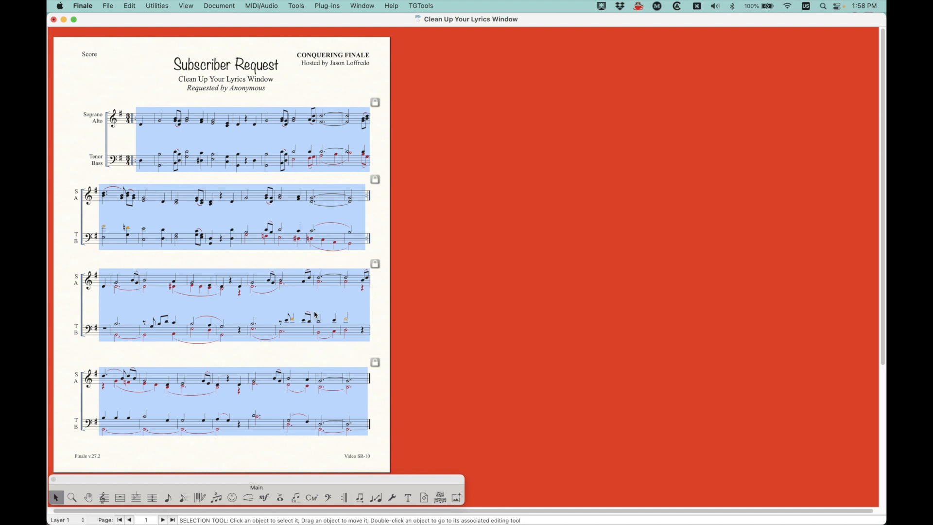
mouse_move(344, 392)
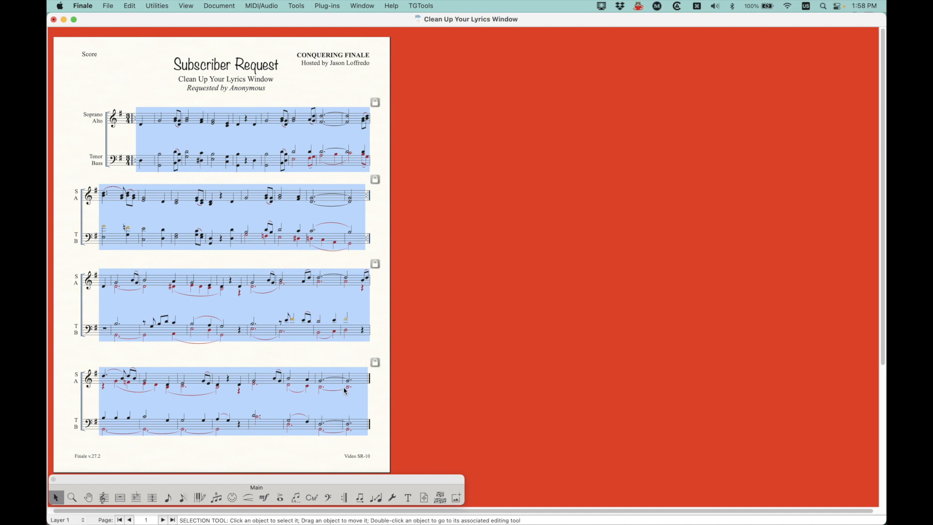
click(296, 497)
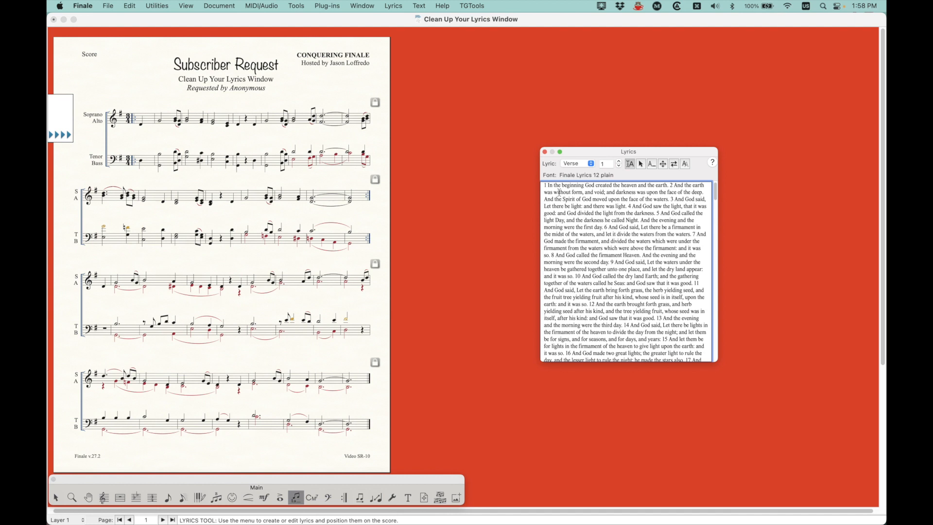
- Delete the stray Genesis text from the verse and section lyric entries
key(cmd+a)
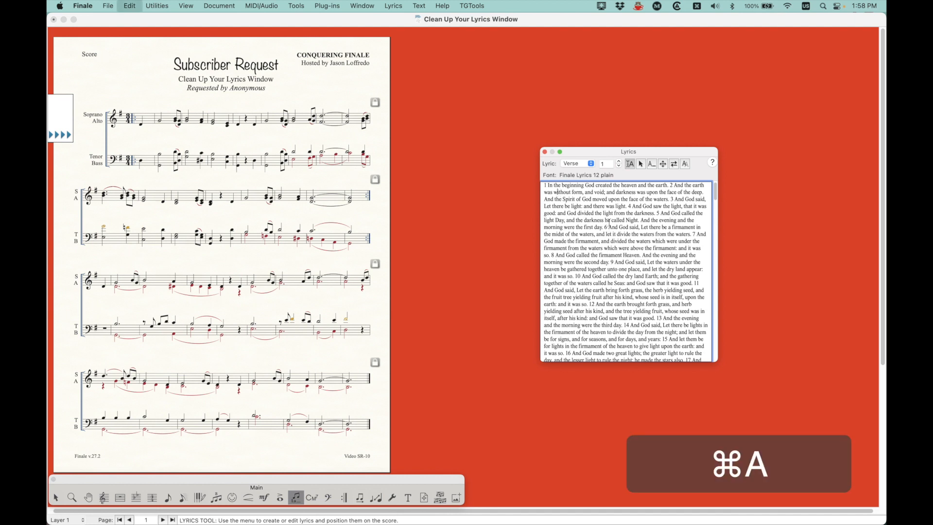
key(cmd+a)
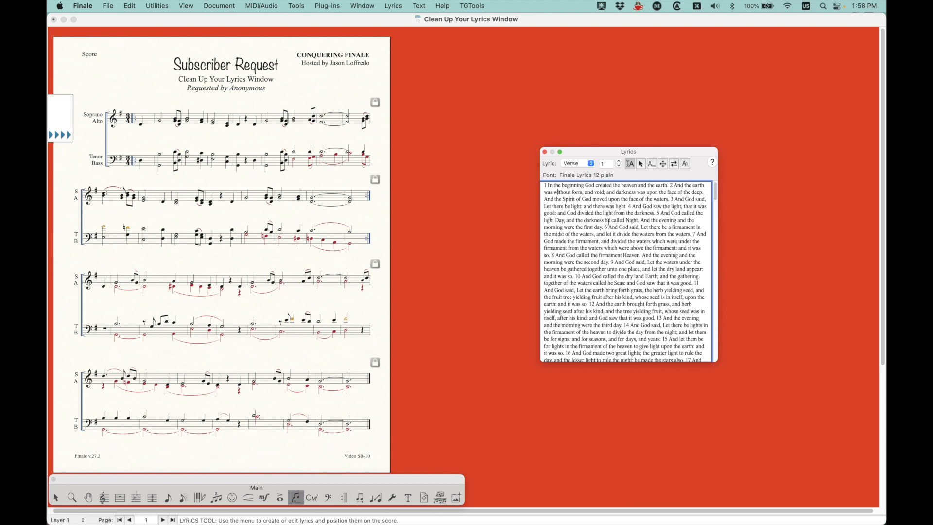
key(cmd+a)
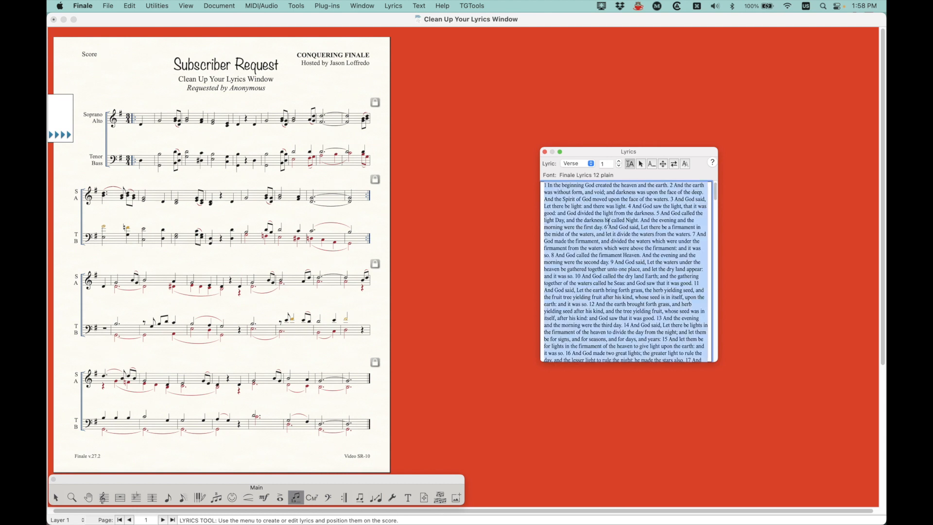
key(backspace)
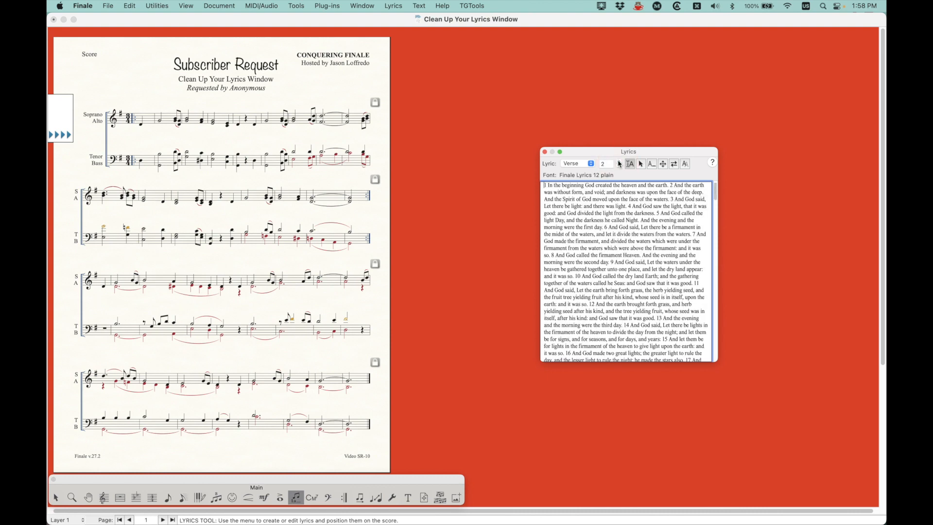
key(cmd+a)
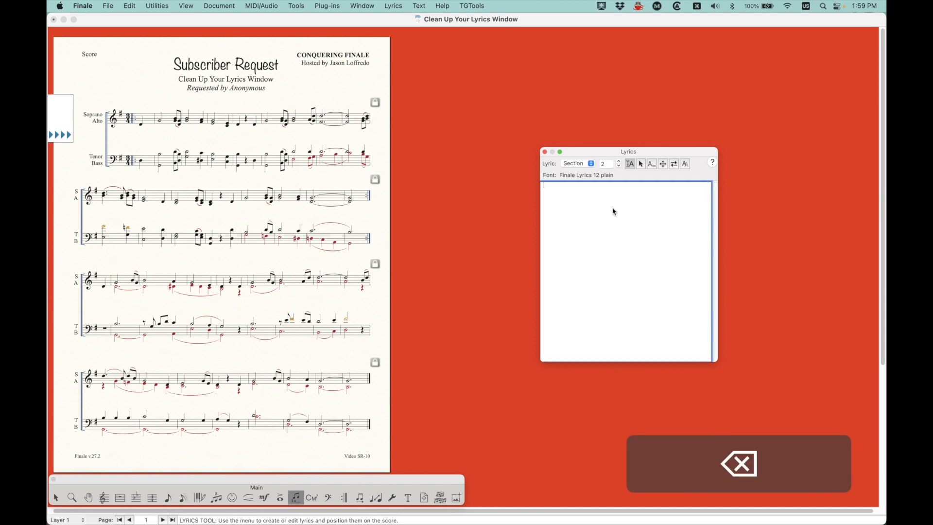
click(577, 163)
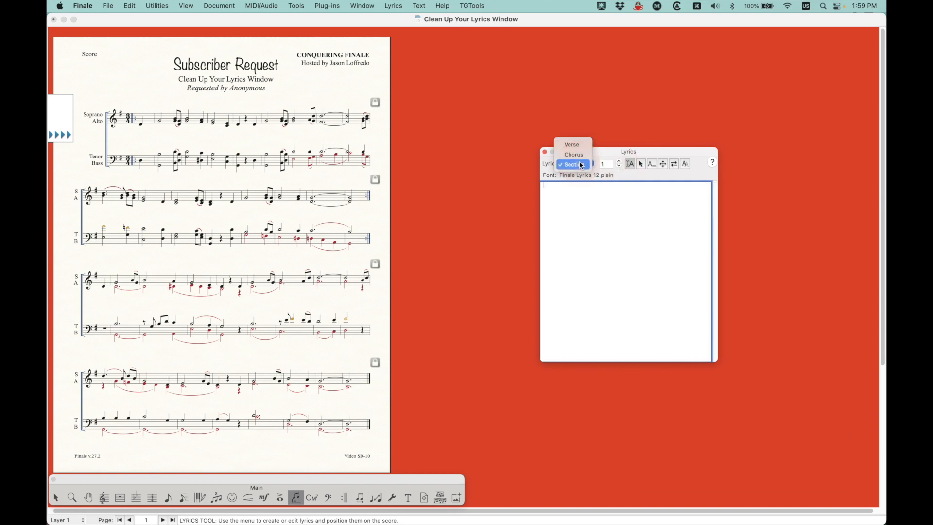
- Switch back to Verse 1 and move the emptied Lyrics window aside
click(572, 144)
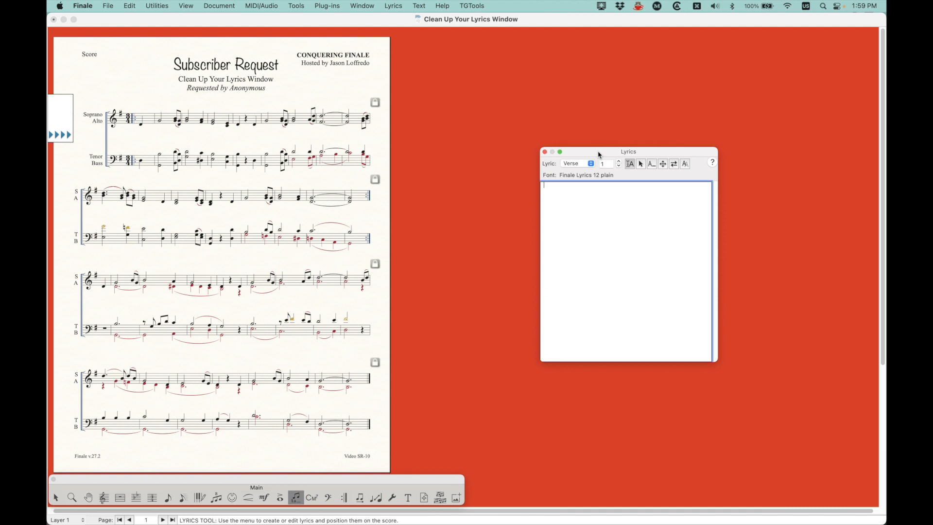
drag(597, 152, 662, 182)
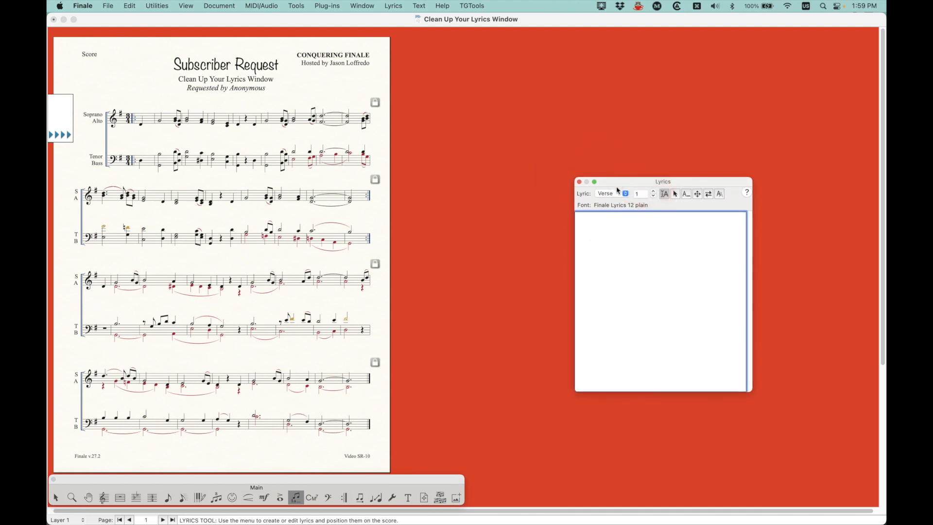
drag(620, 182, 736, 227)
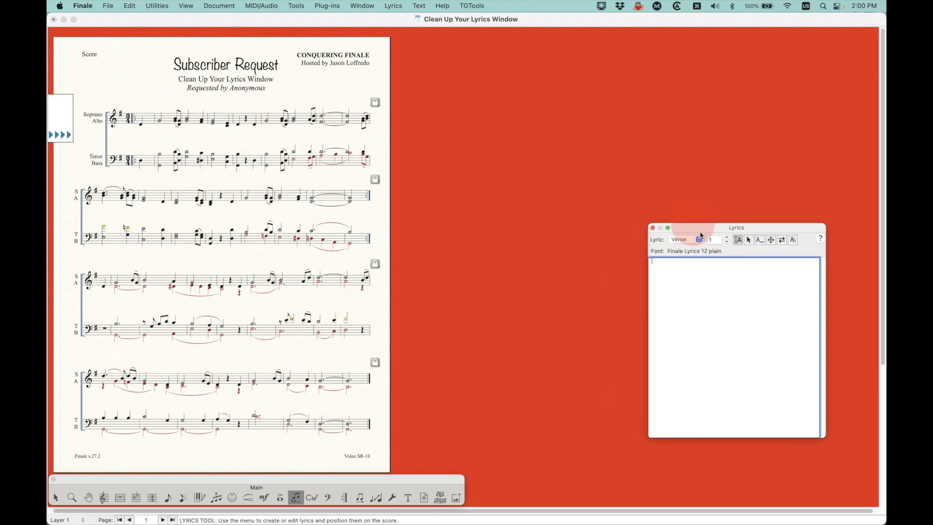
drag(737, 227, 757, 254)
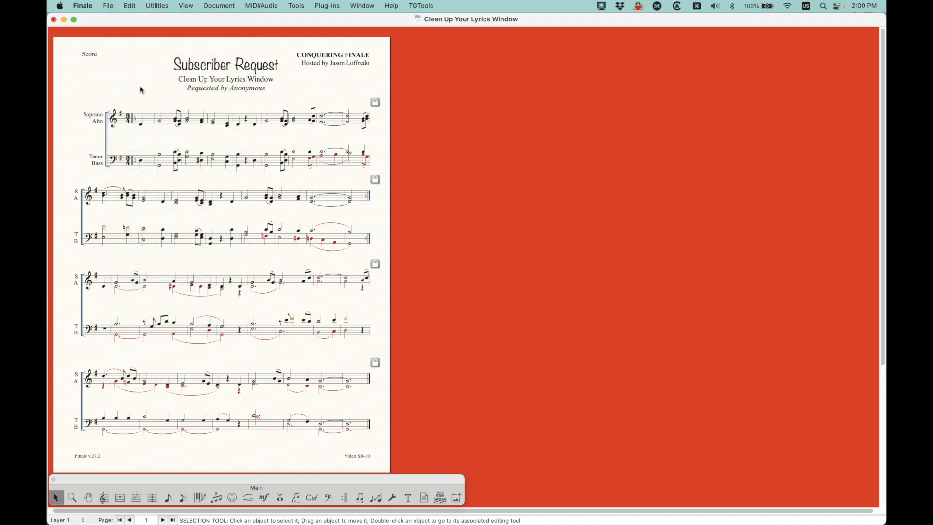
- Paste the lyrics back onto the whole score, then zoom and scroll to check them
key(cmd+a)
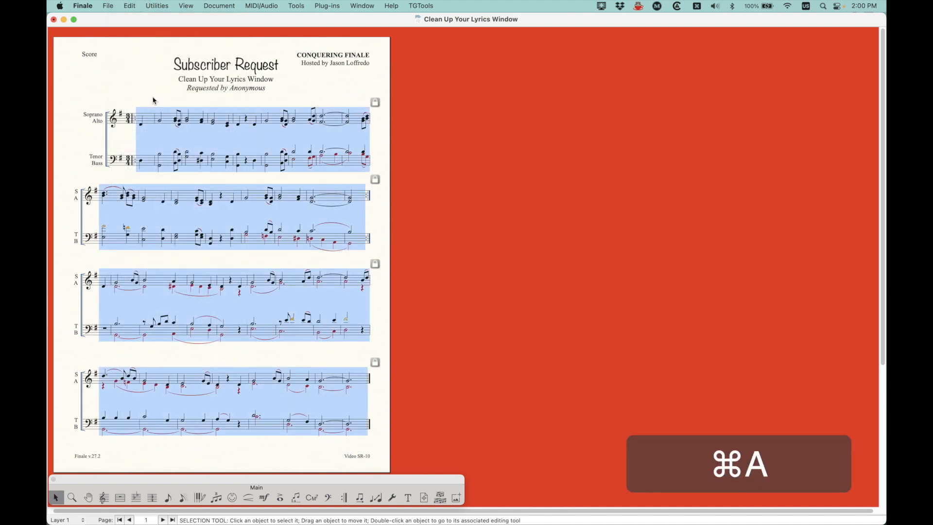
key(cmd+v)
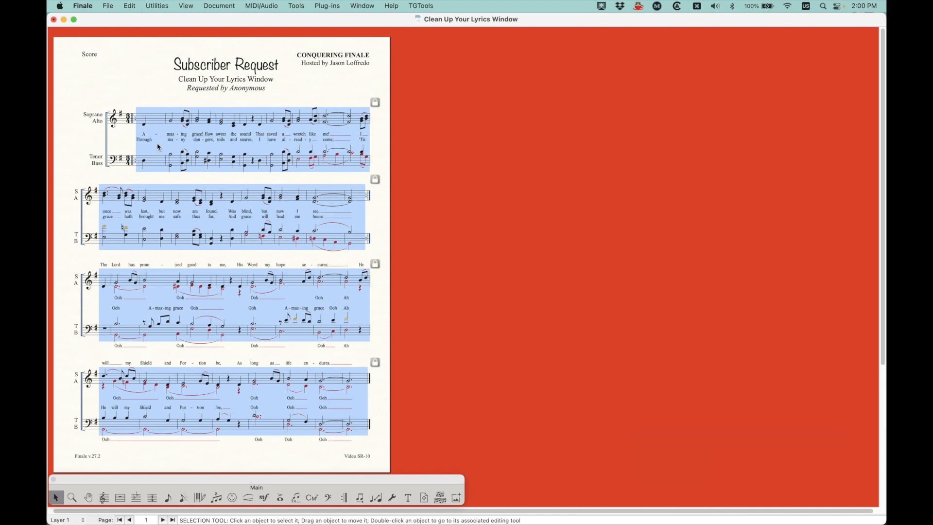
mouse_move(144, 81)
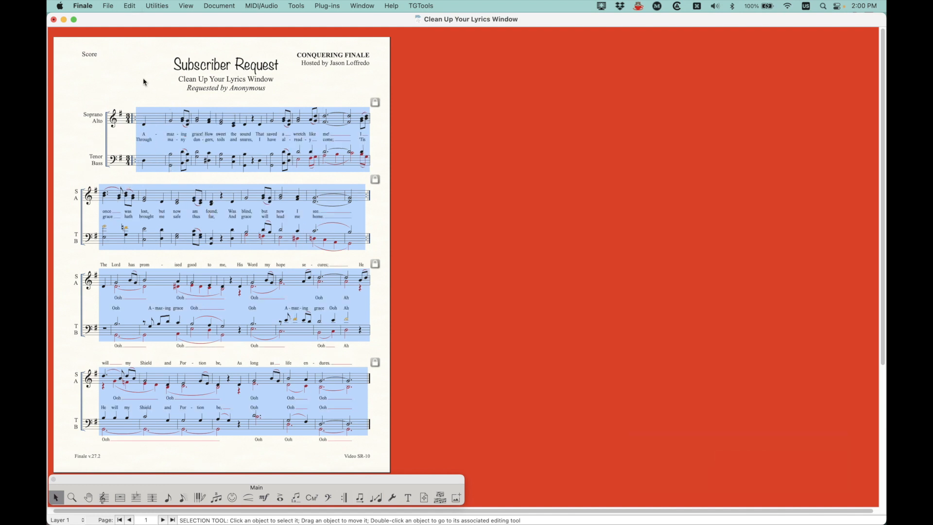
key(cmd)
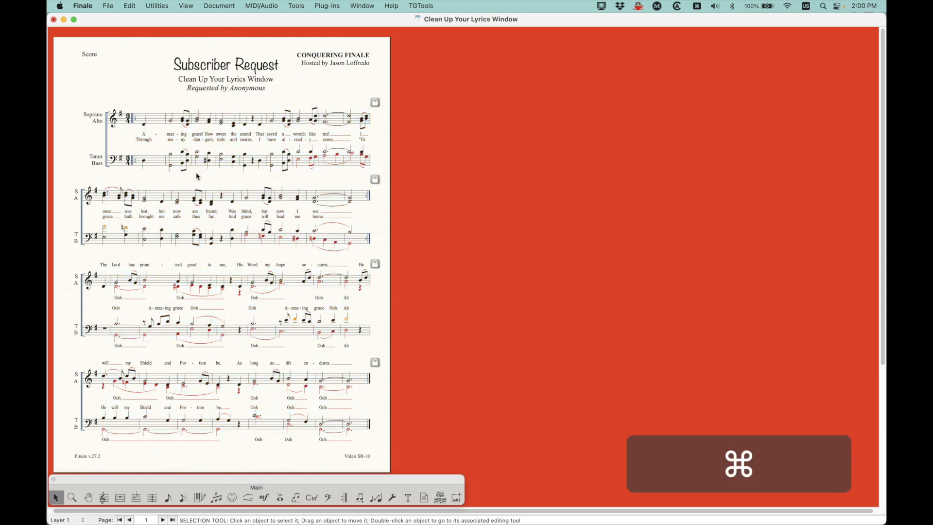
key(cmd+=)
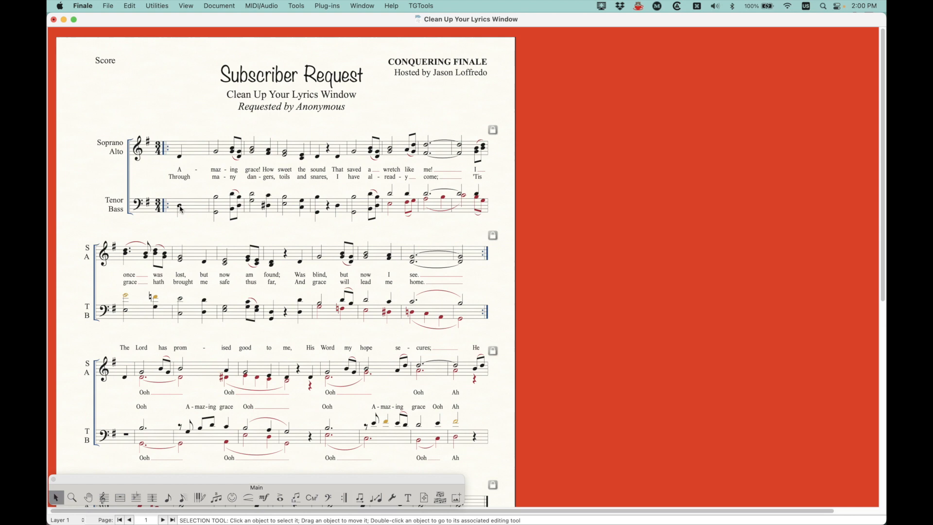
scroll(down, 3)
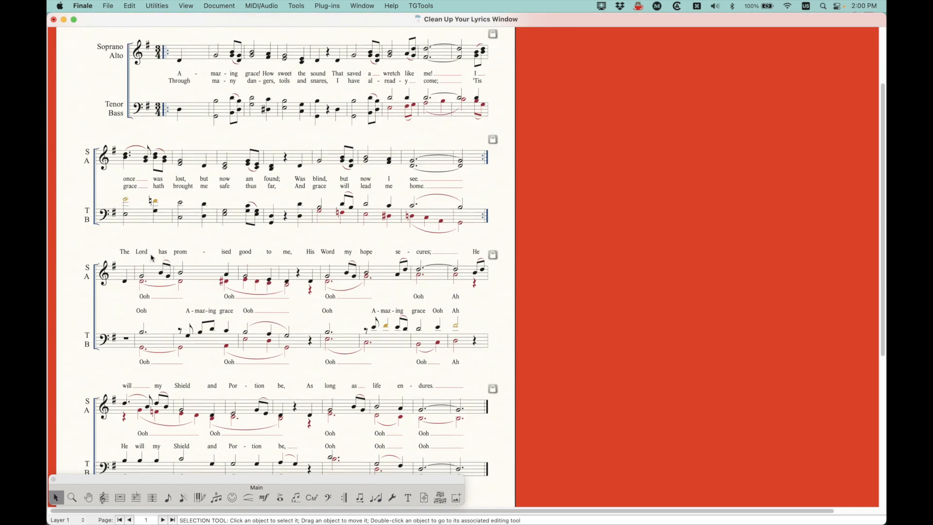
scroll(down, 3)
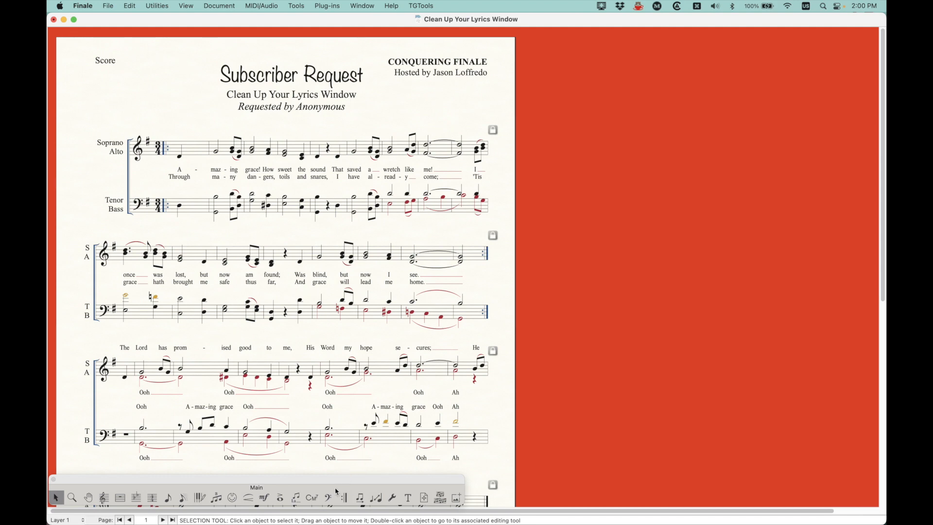
click(295, 497)
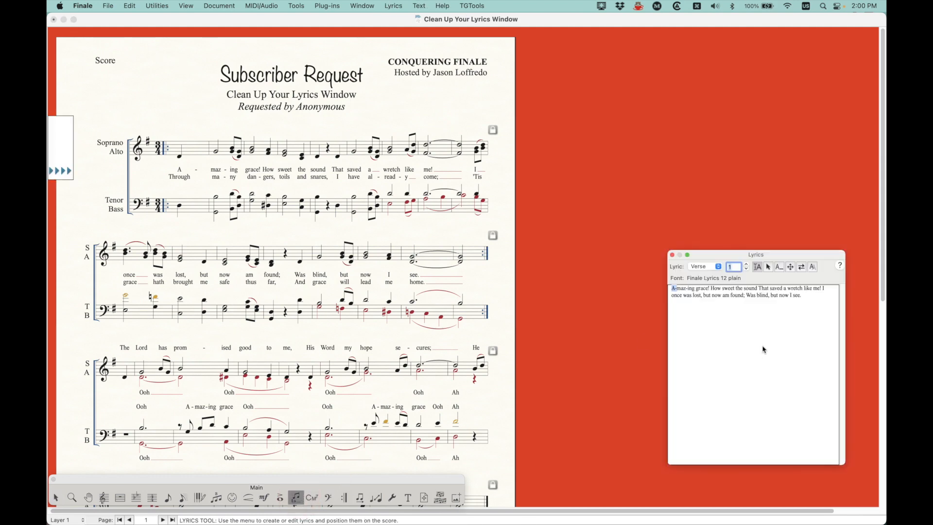
drag(756, 255, 739, 230)
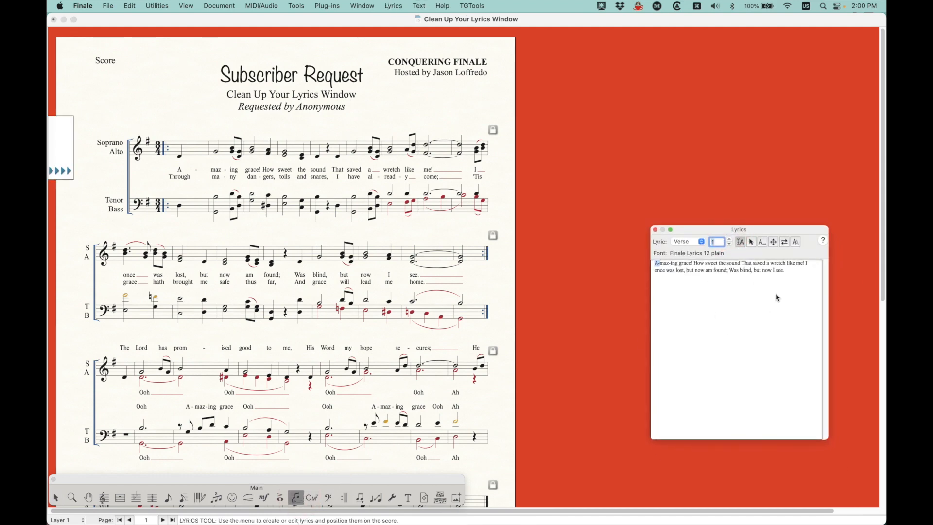
click(729, 239)
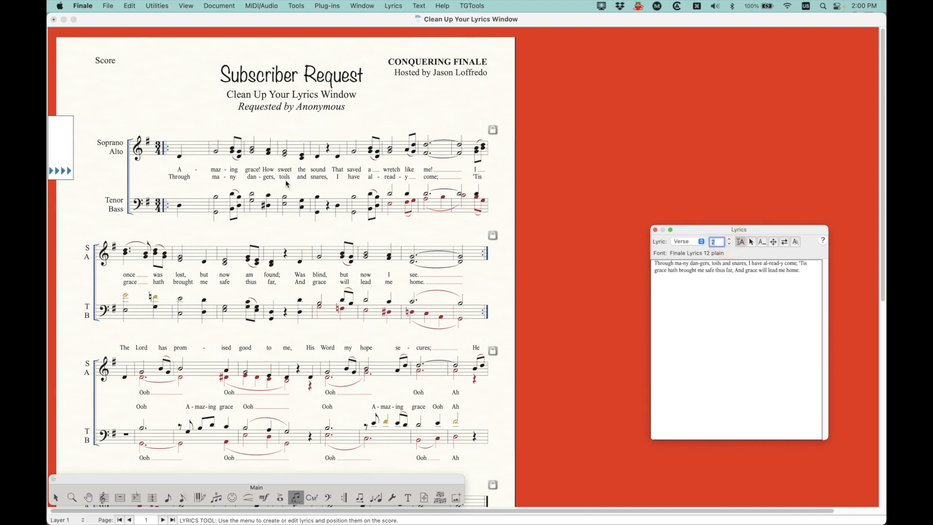
click(688, 241)
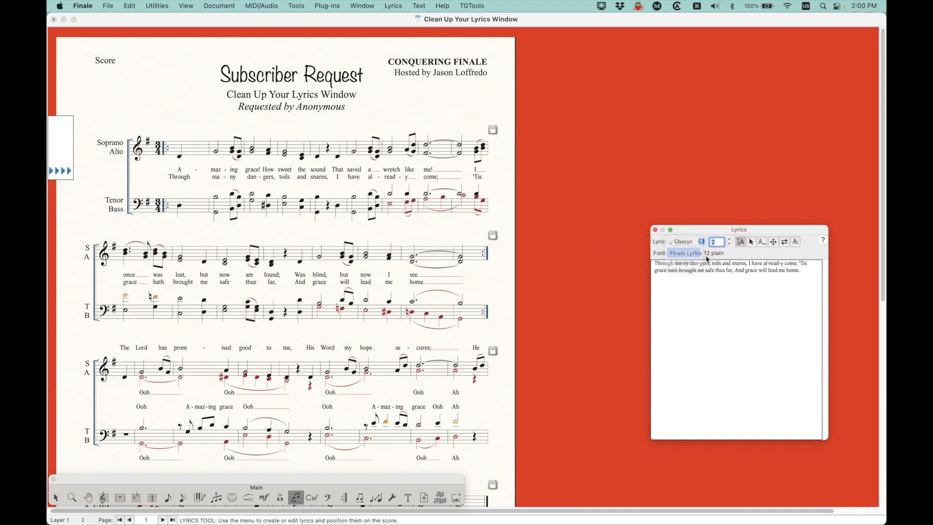
click(683, 241)
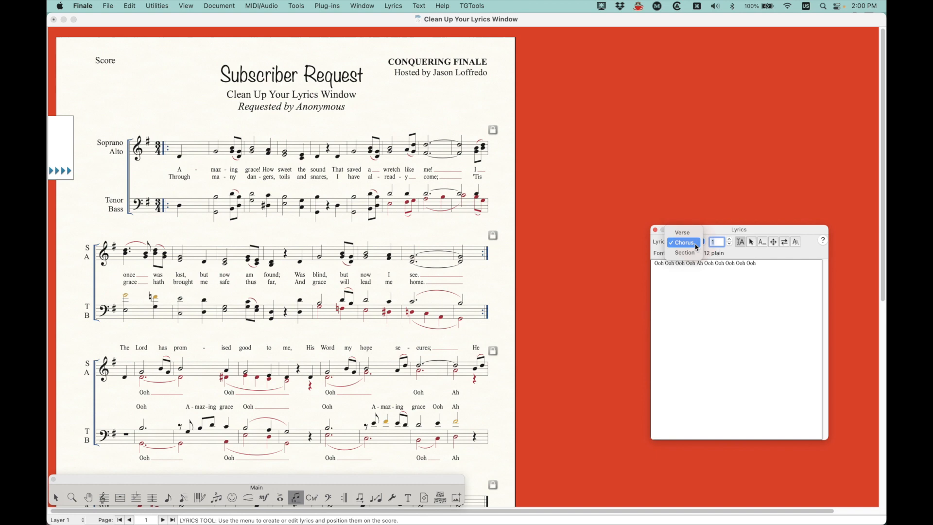
click(684, 252)
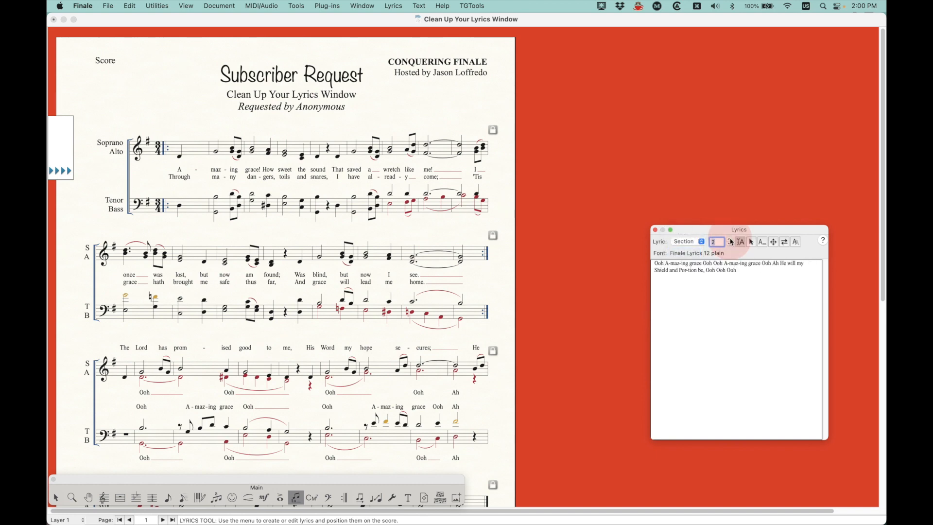
click(684, 241)
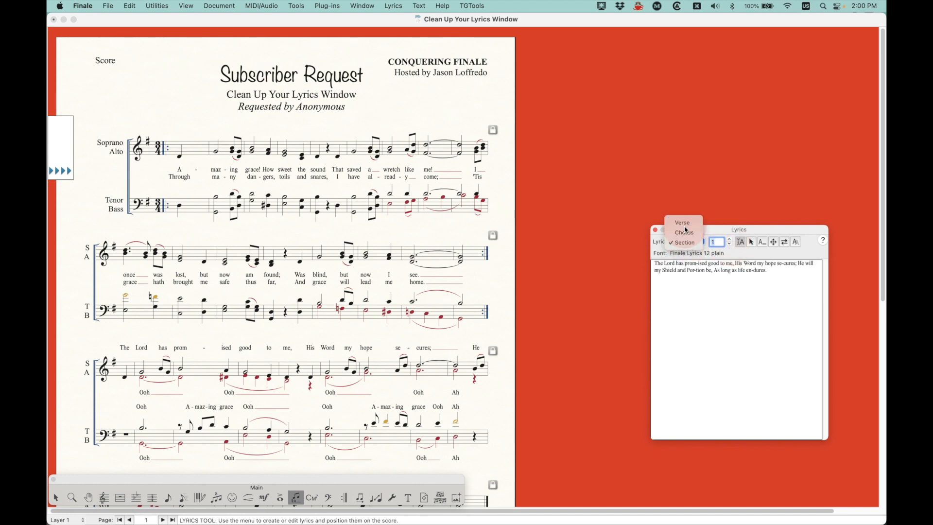
click(682, 222)
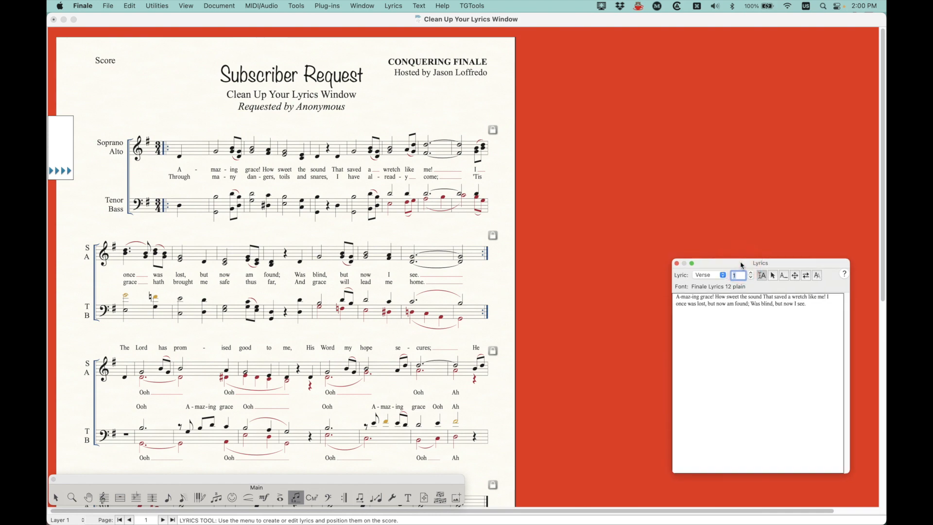
mouse_move(785, 346)
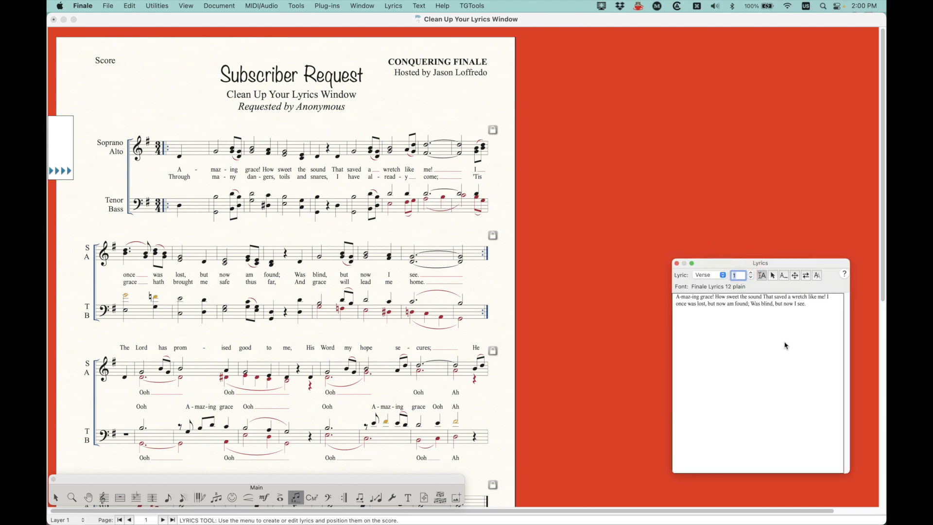
mouse_move(704, 354)
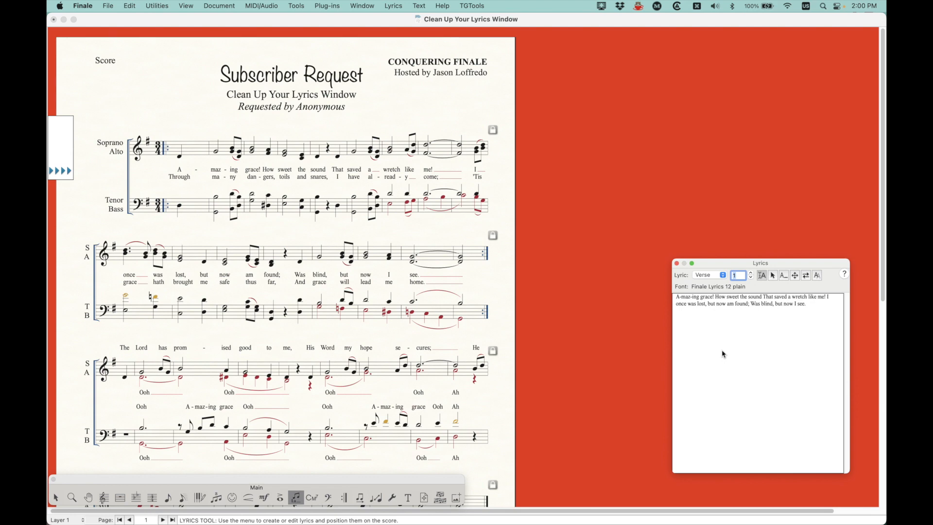
mouse_move(740, 342)
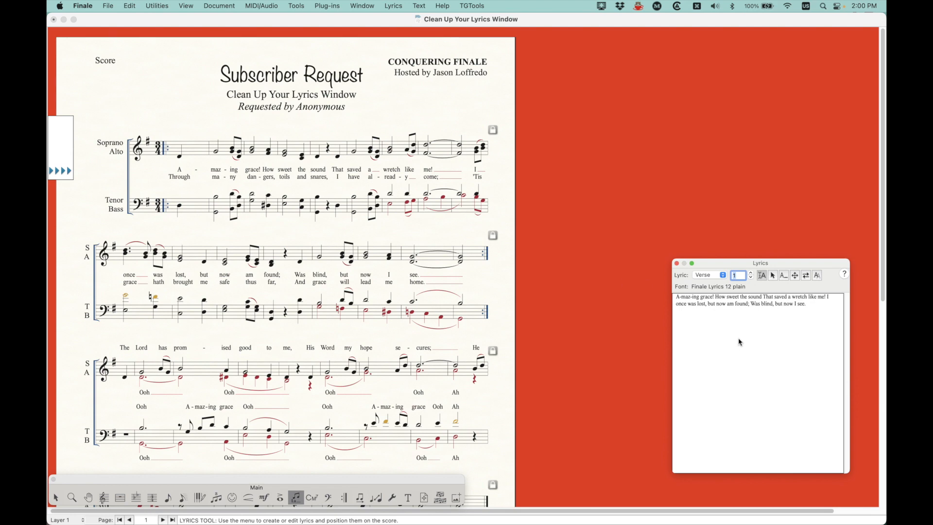
mouse_move(728, 307)
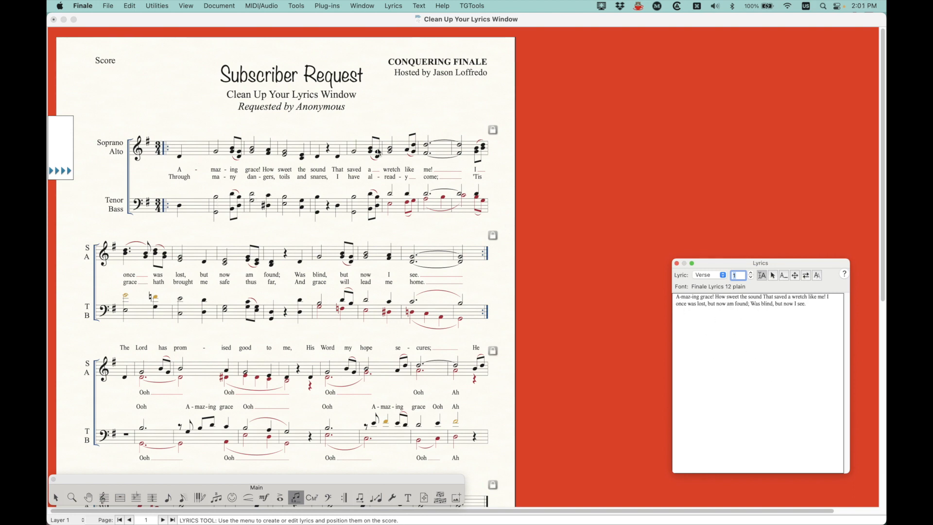
mouse_move(700, 223)
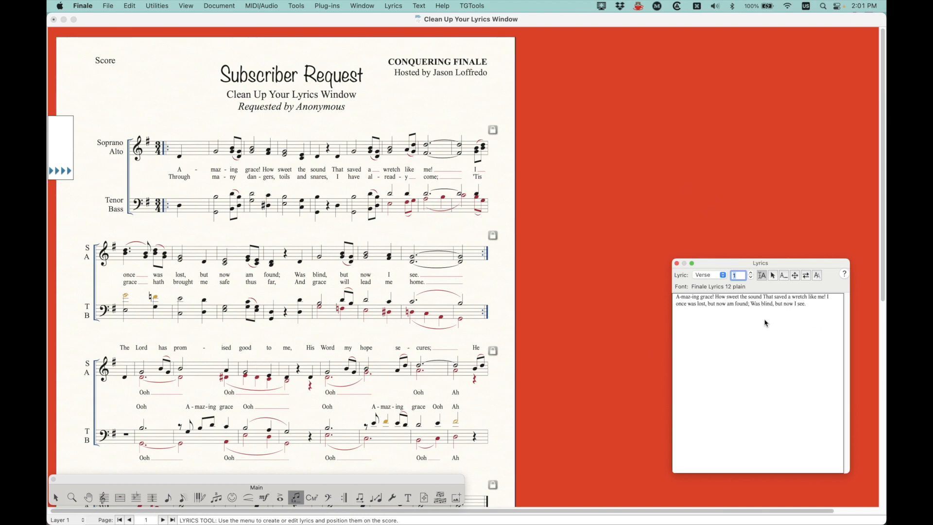
mouse_move(95, 150)
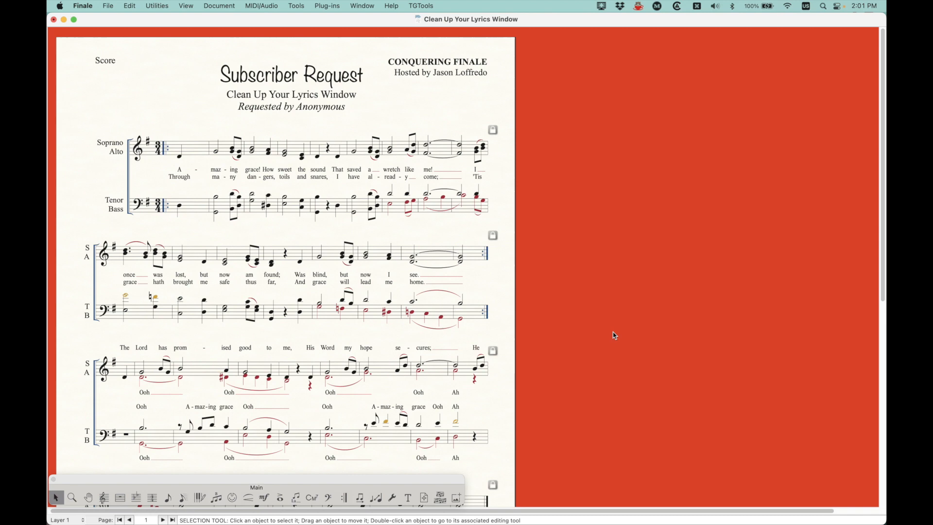
mouse_move(182, 117)
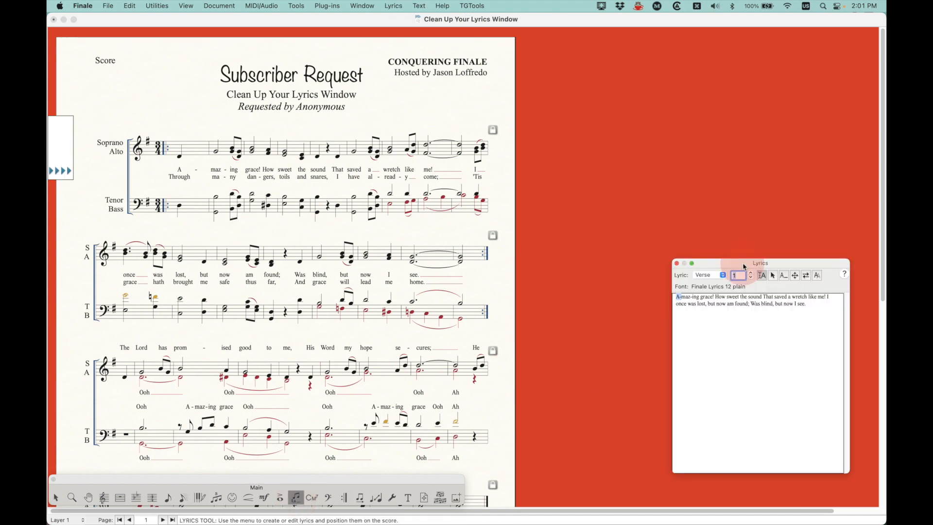
- Drag the Lyrics window to the right side, leaving verse 1's Amazing Grace text visible
drag(760, 263, 733, 240)
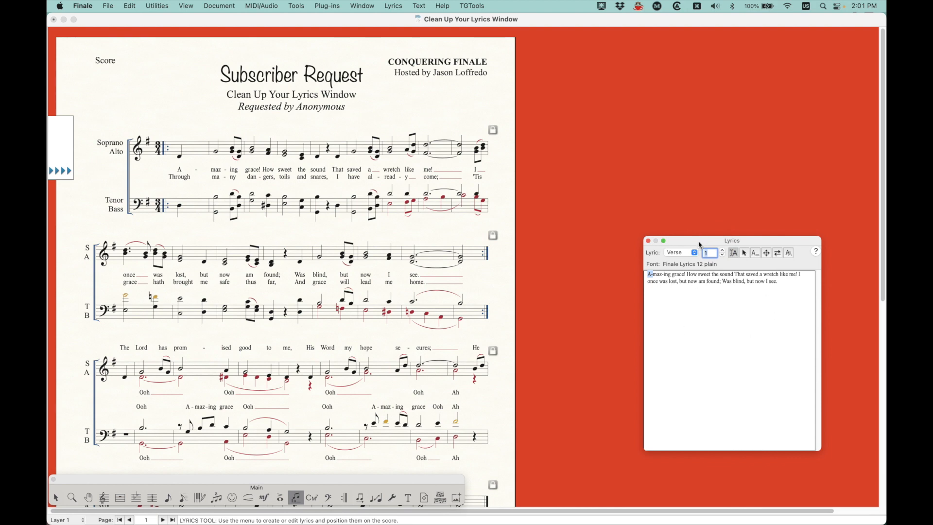
drag(732, 240, 767, 262)
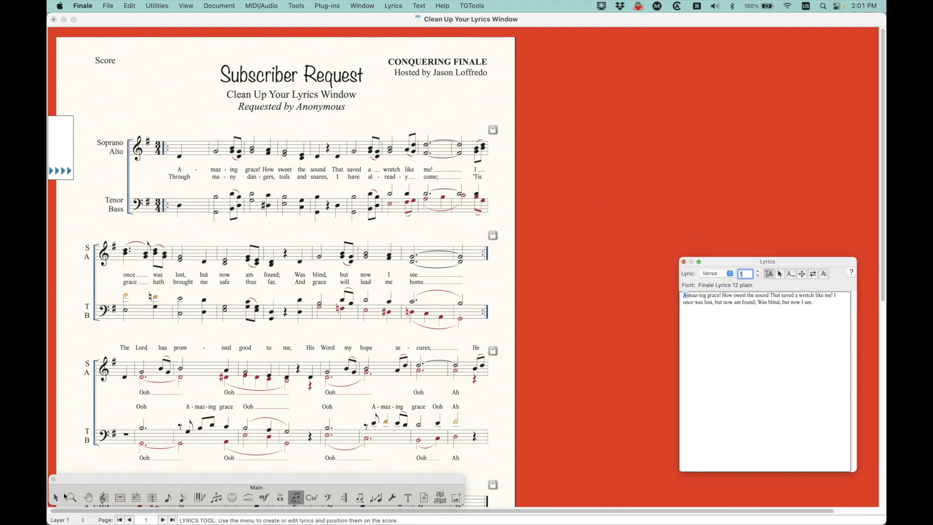